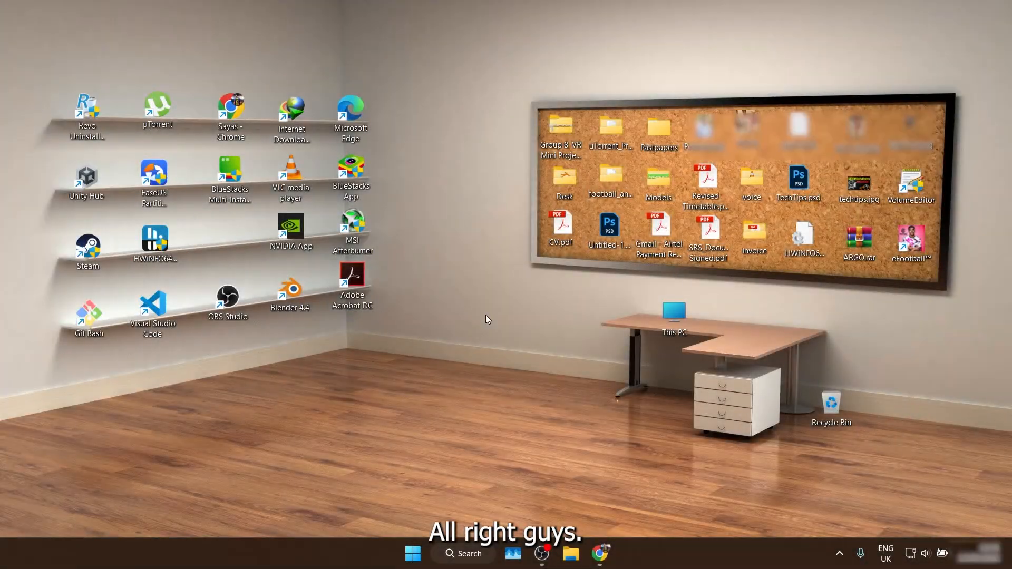
mouse_move(559, 401)
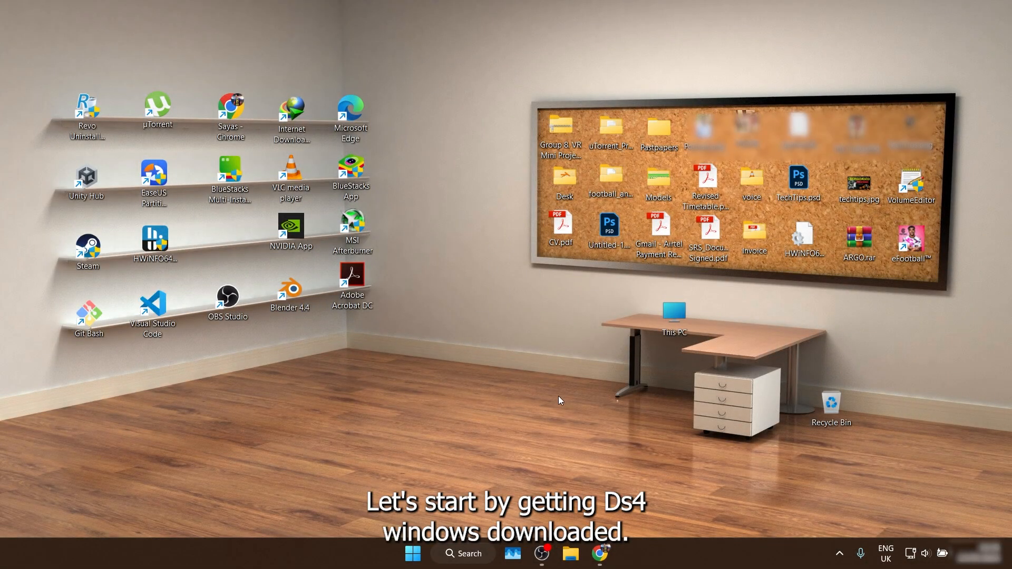
Launch Chrome and run a Google search for "ds4 windows".
click(598, 553)
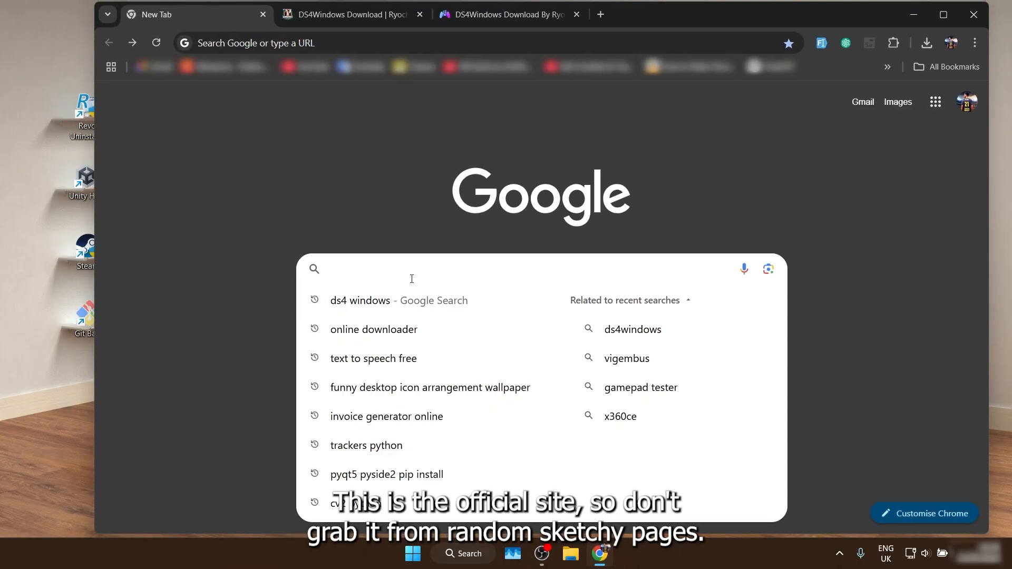
text(ds4 windows)
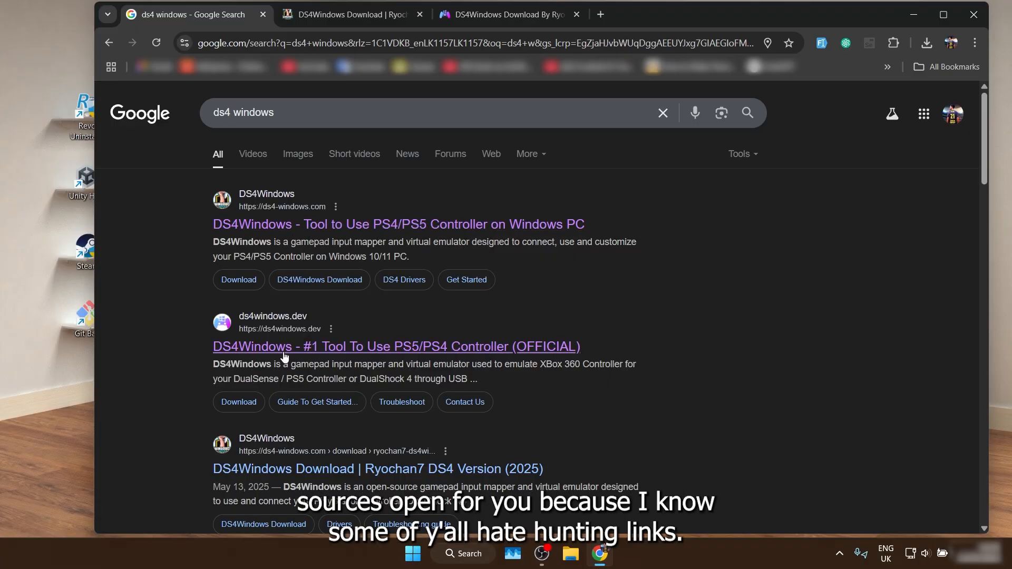
right_click(396, 347)
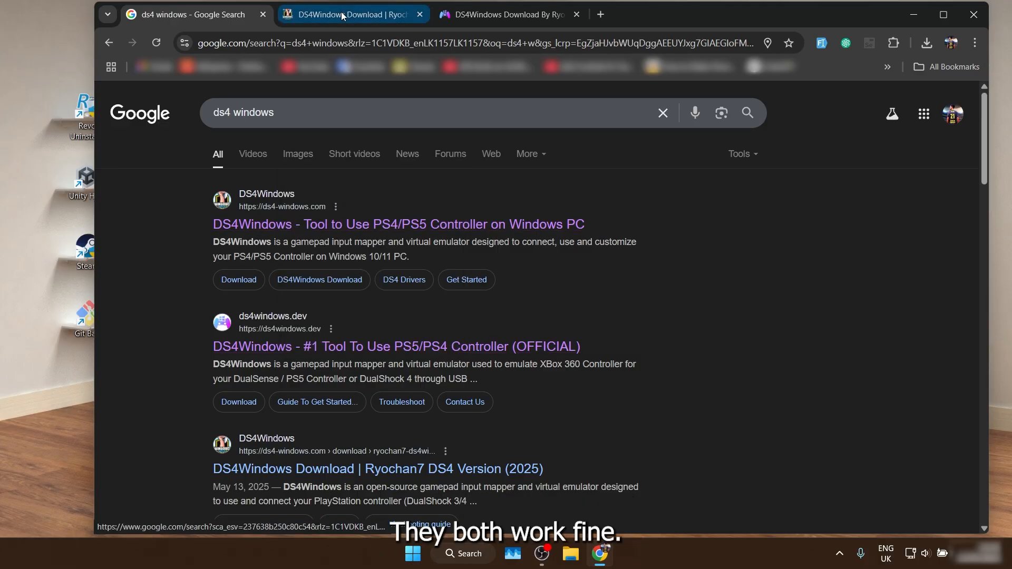
From the Ryochan7 ds4-windows.com page, download the DS4Windows 3.3.3 x64 zip to the Desktop.
click(349, 13)
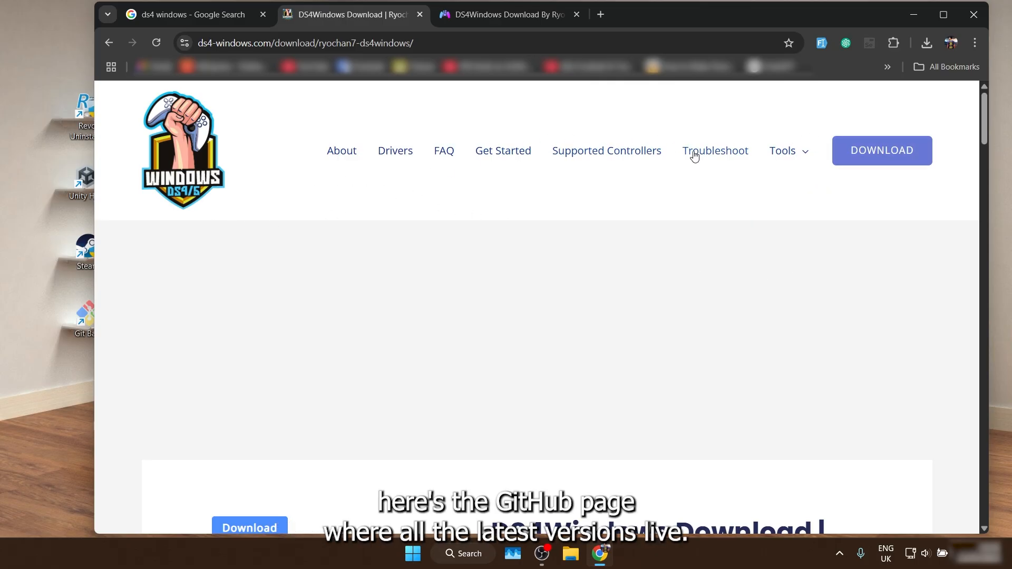
scroll(down, 3)
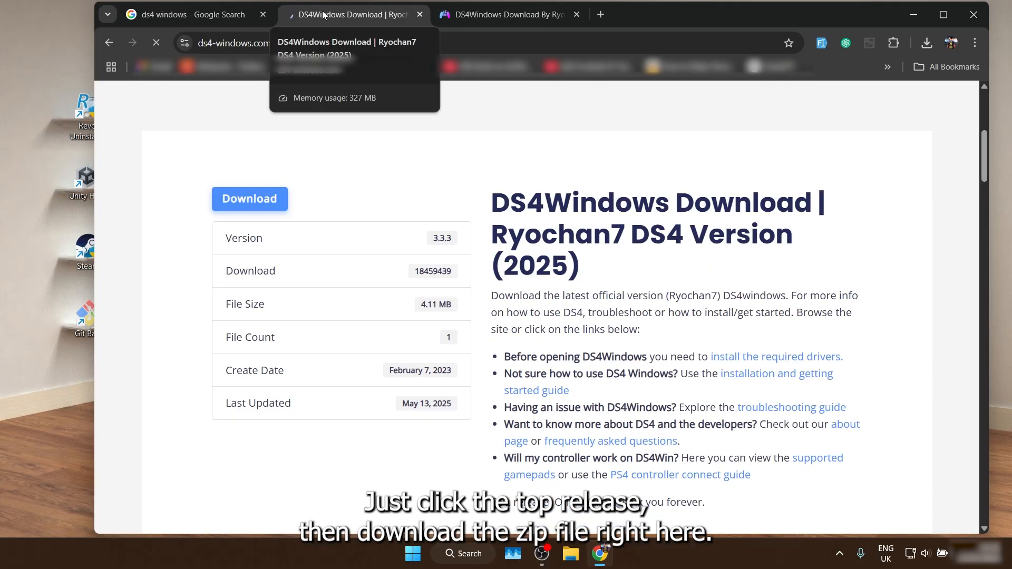
click(249, 198)
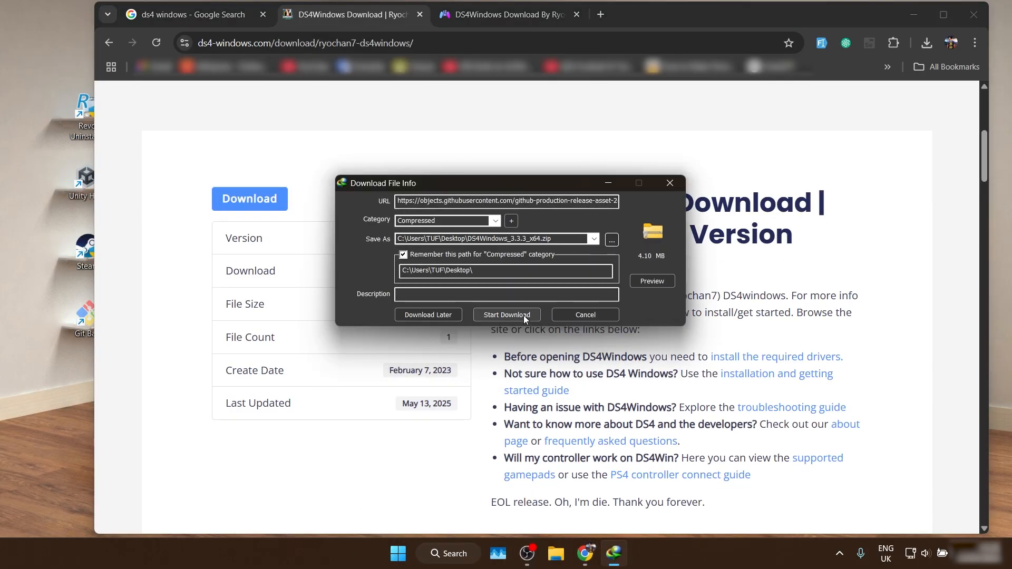
click(507, 314)
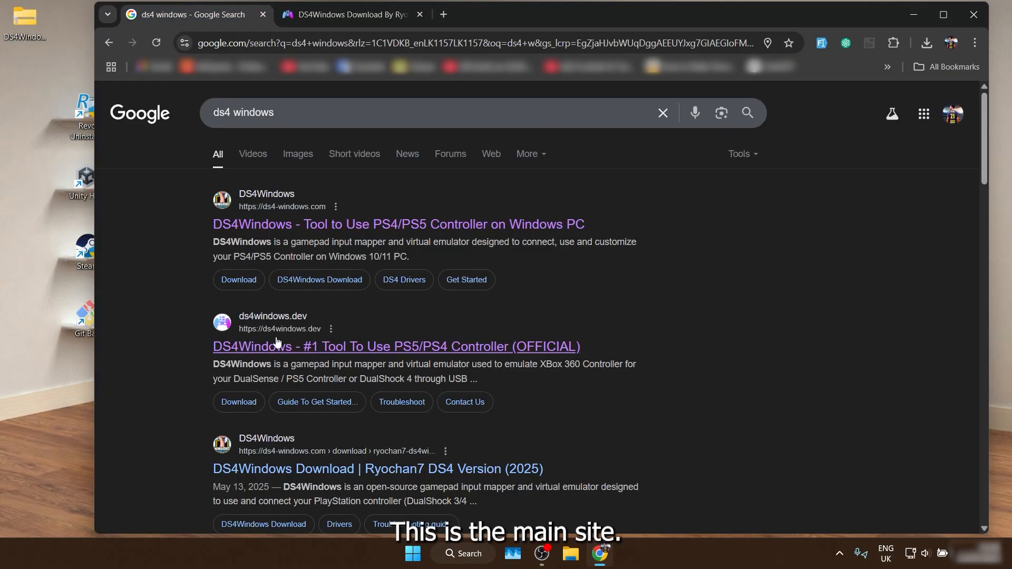
mouse_move(358, 352)
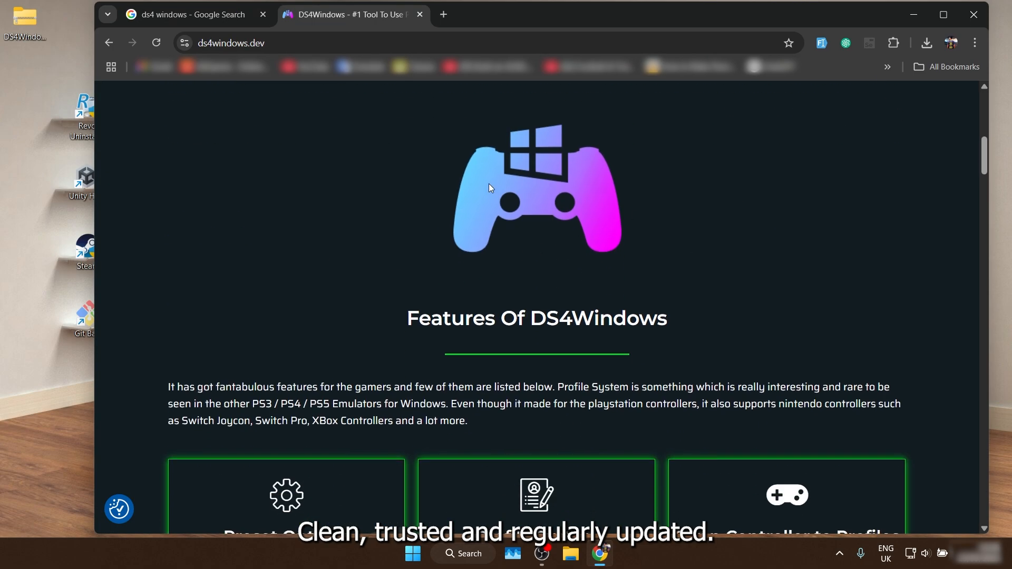
On ds4windows.dev, request the Download DS4Windows (x64) build and dismiss the download prompt.
scroll(down, 3)
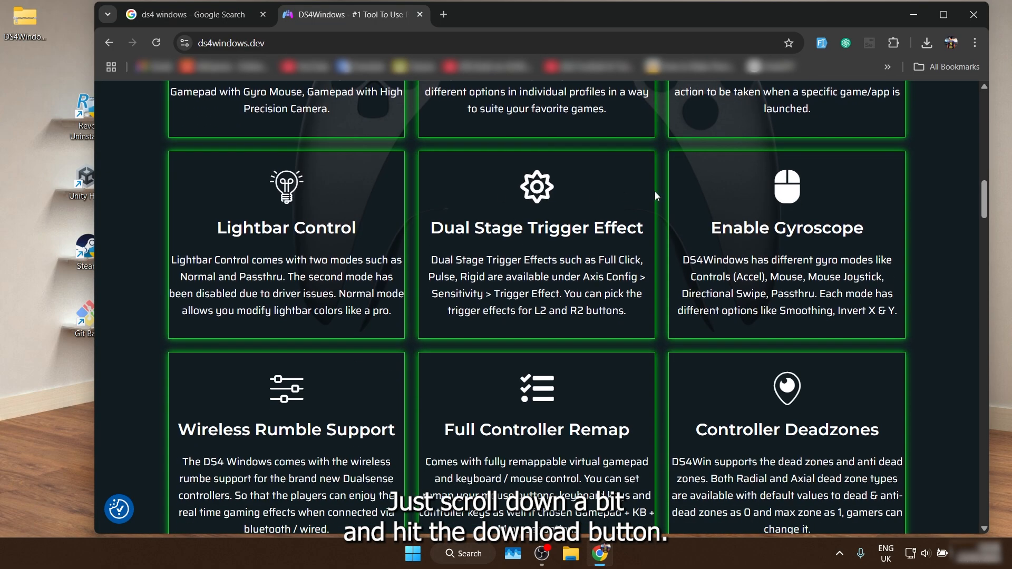
scroll(down, 3)
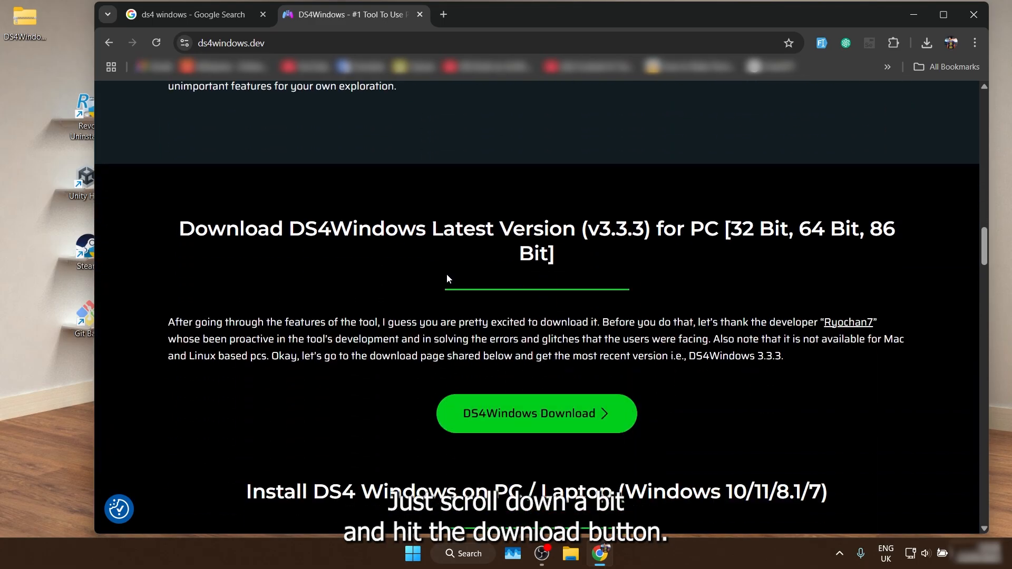
click(536, 413)
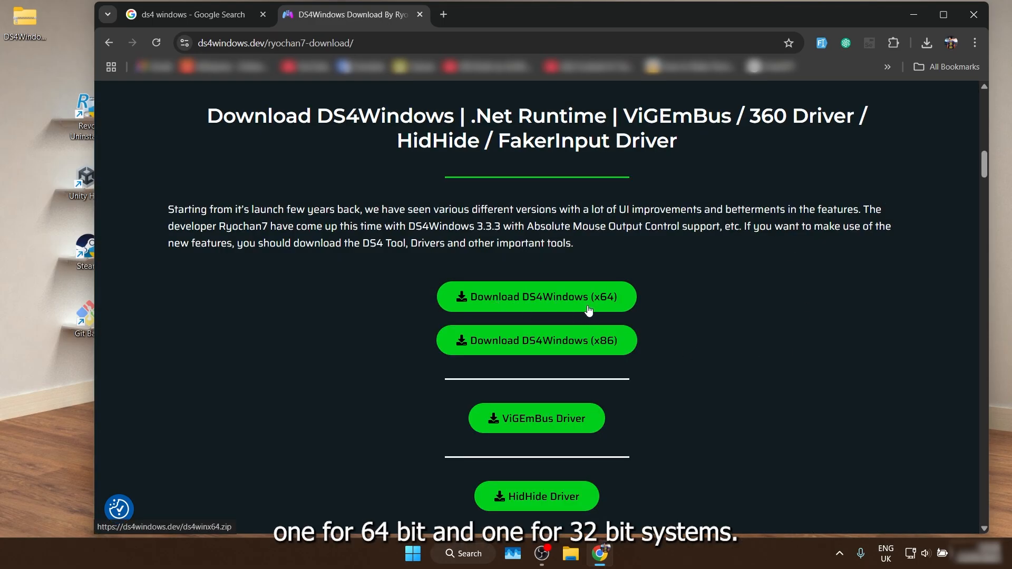
click(535, 297)
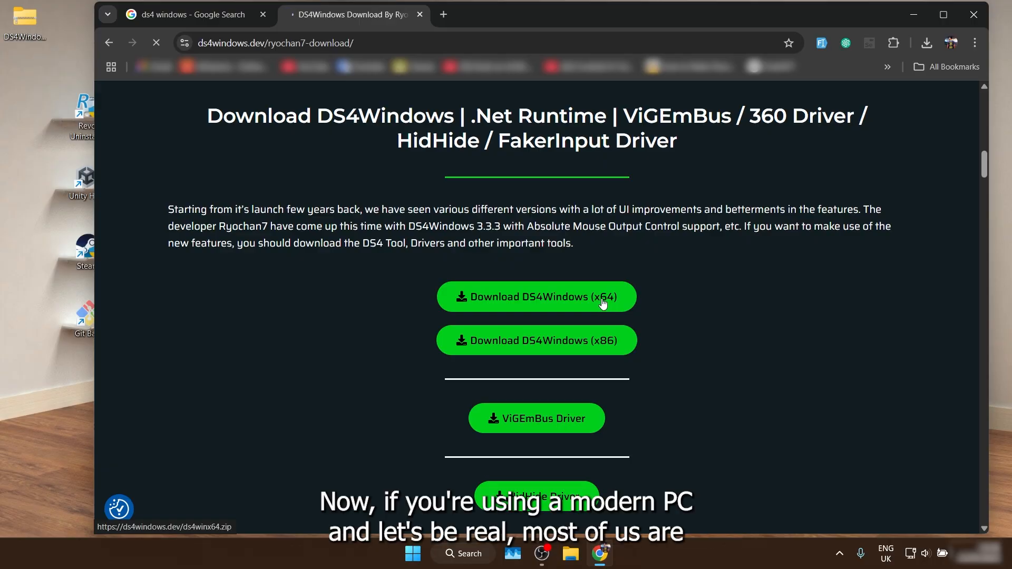
click(537, 296)
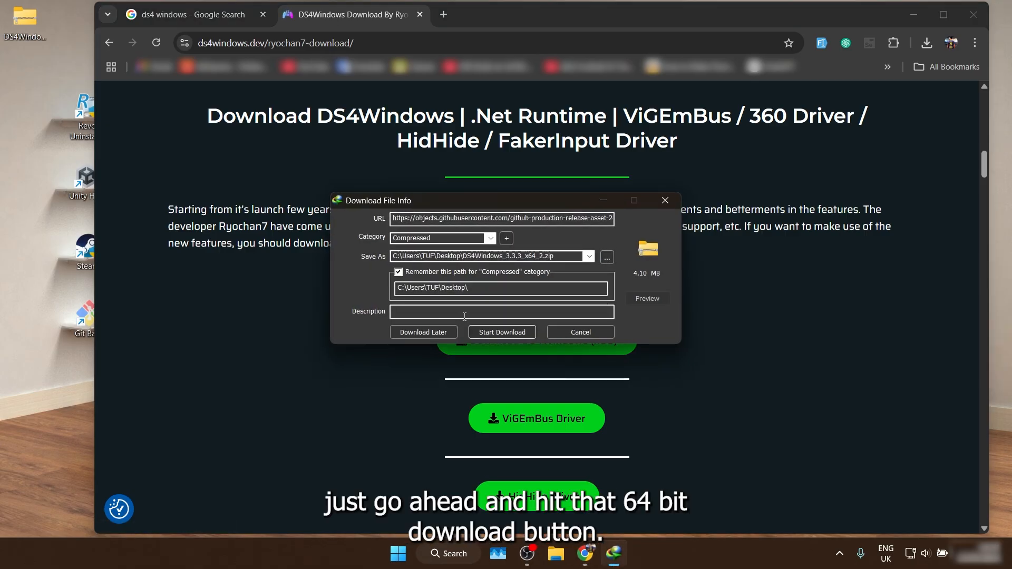
click(579, 332)
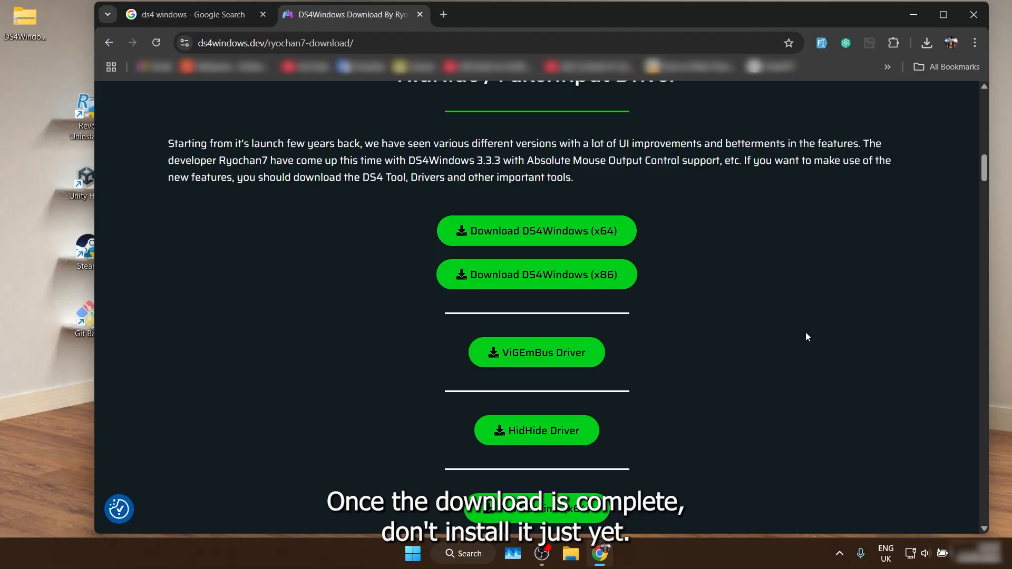
scroll(down, 3)
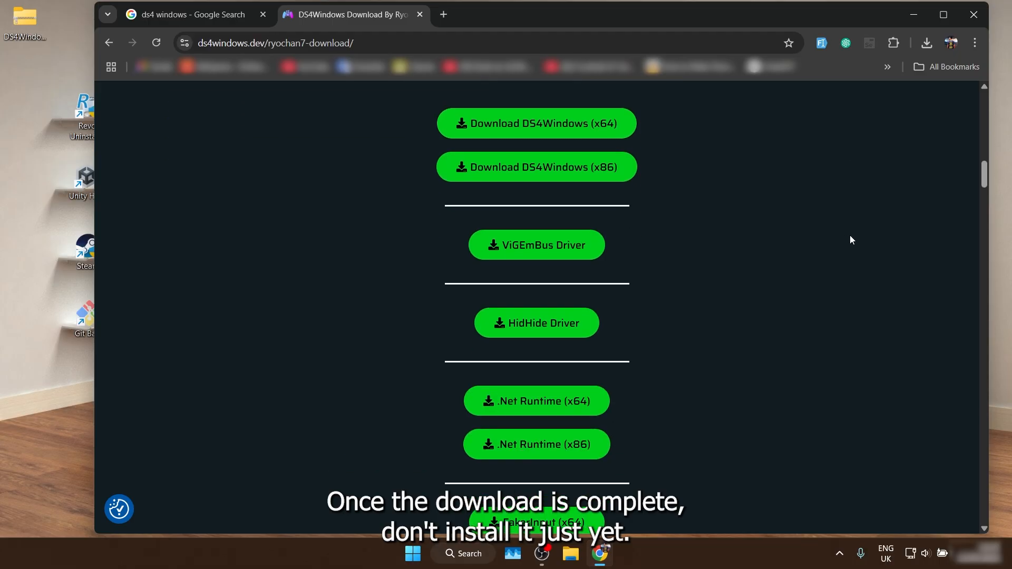
scroll(down, 3)
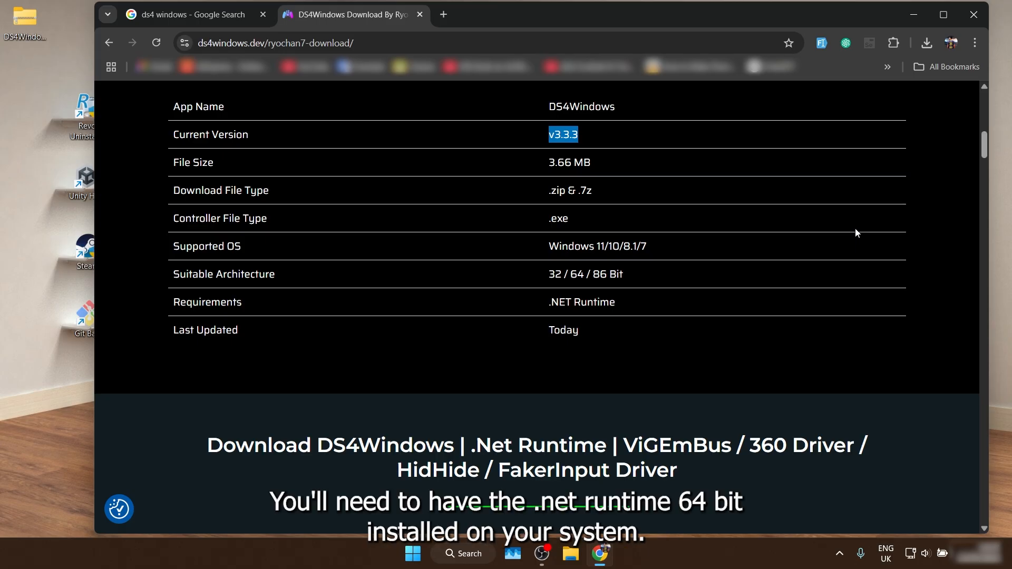
scroll(down, 3)
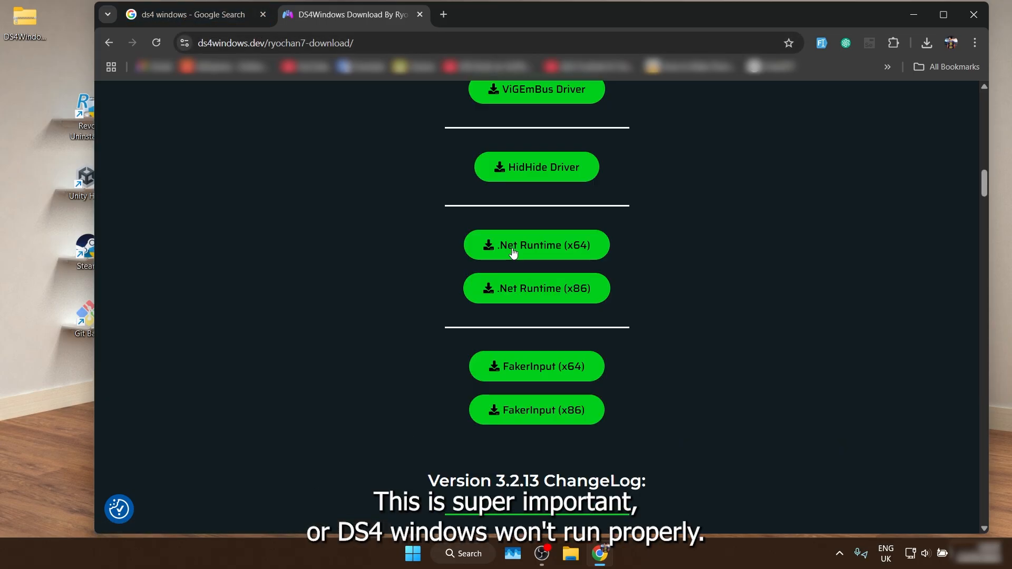
scroll(up, 3)
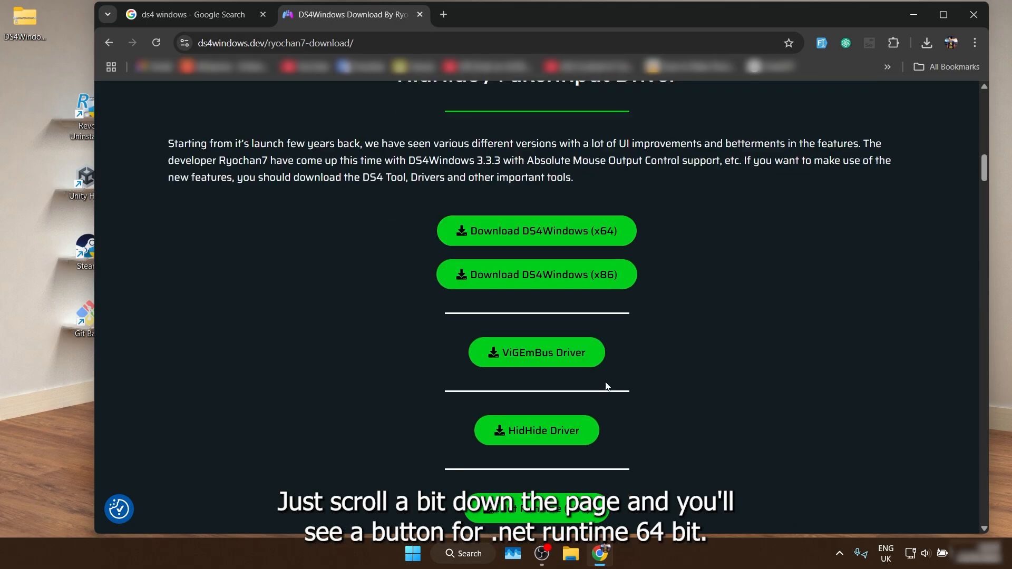
scroll(down, 3)
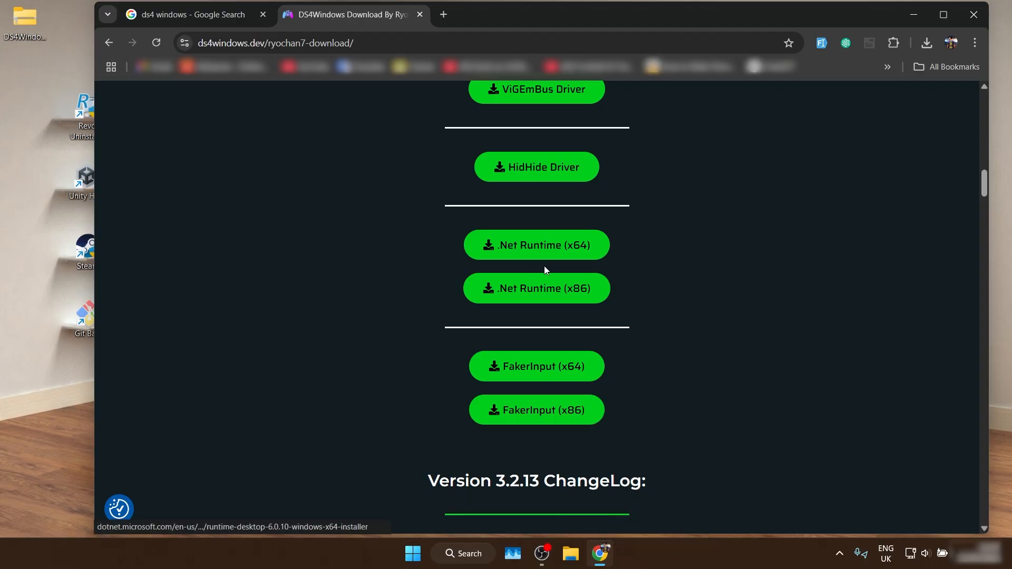
scroll(down, 3)
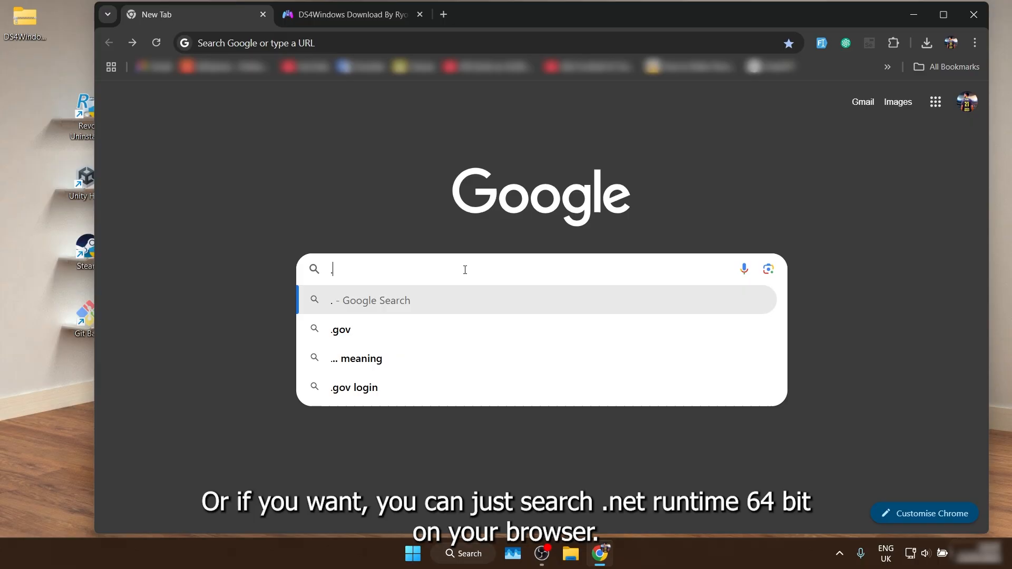
Search ".net runtime" and download the Windows x64 .NET 8.0 SDK installer from Microsoft.
text(.net runtime 64)
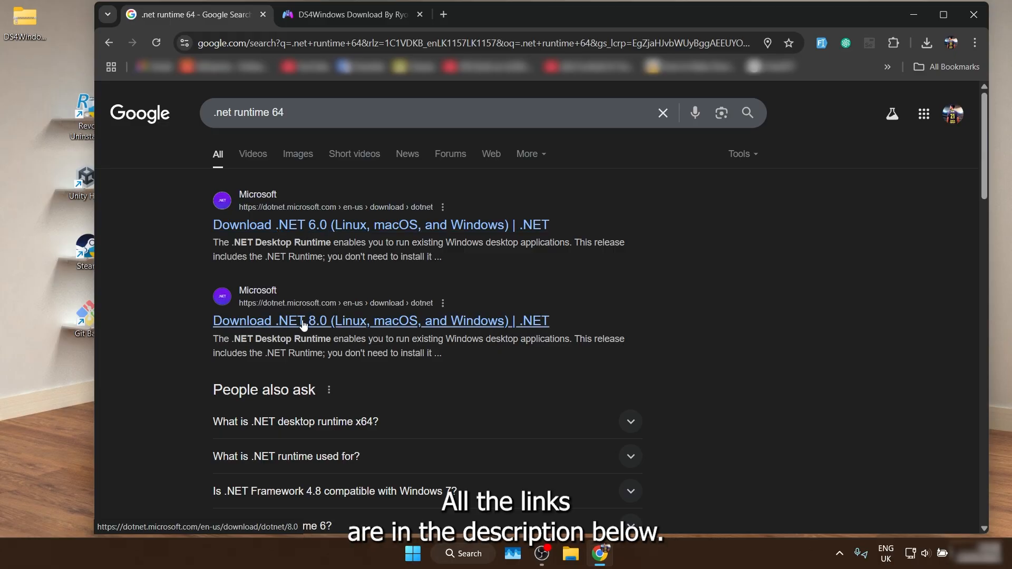
click(381, 321)
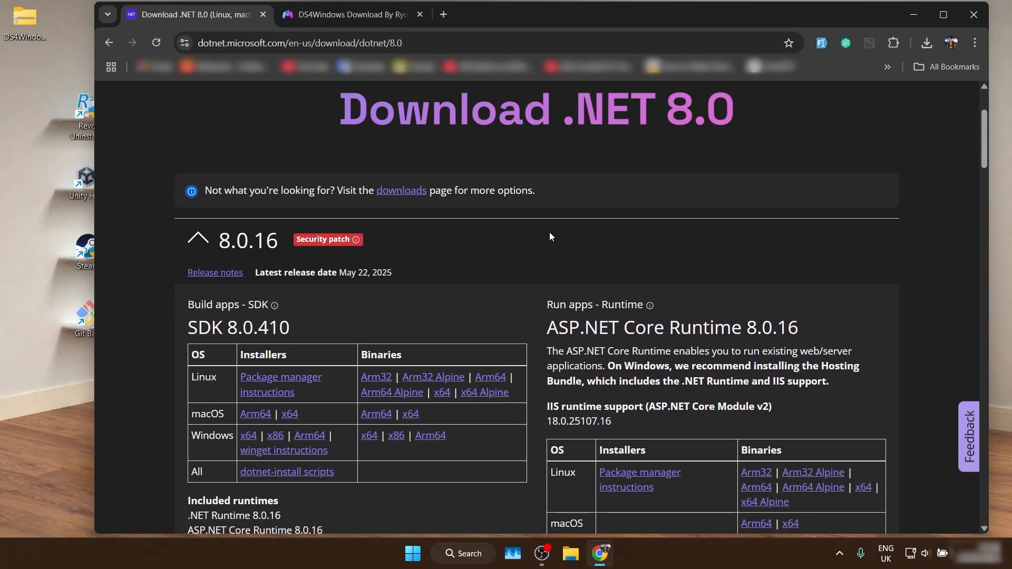
scroll(down, 3)
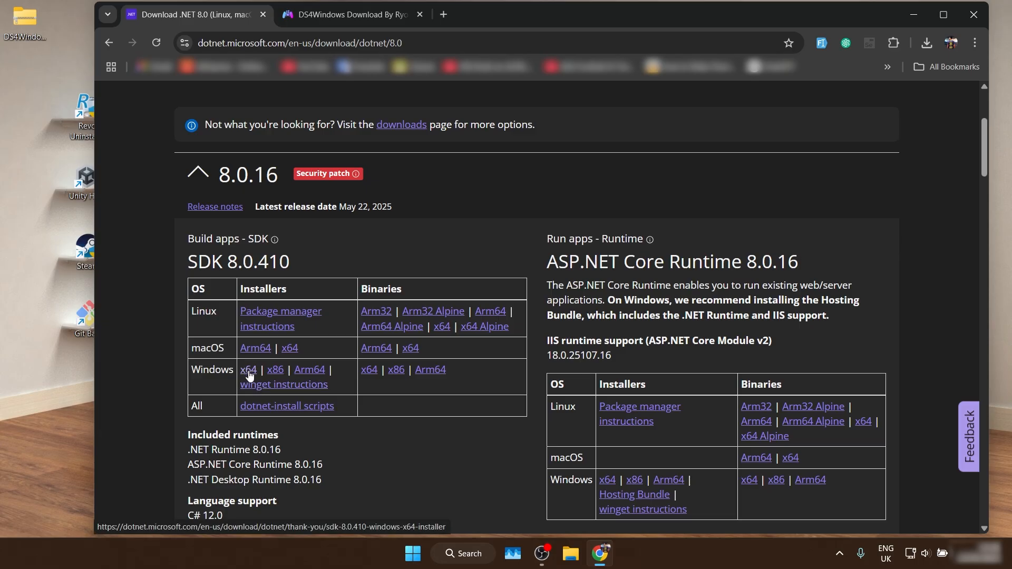
click(248, 370)
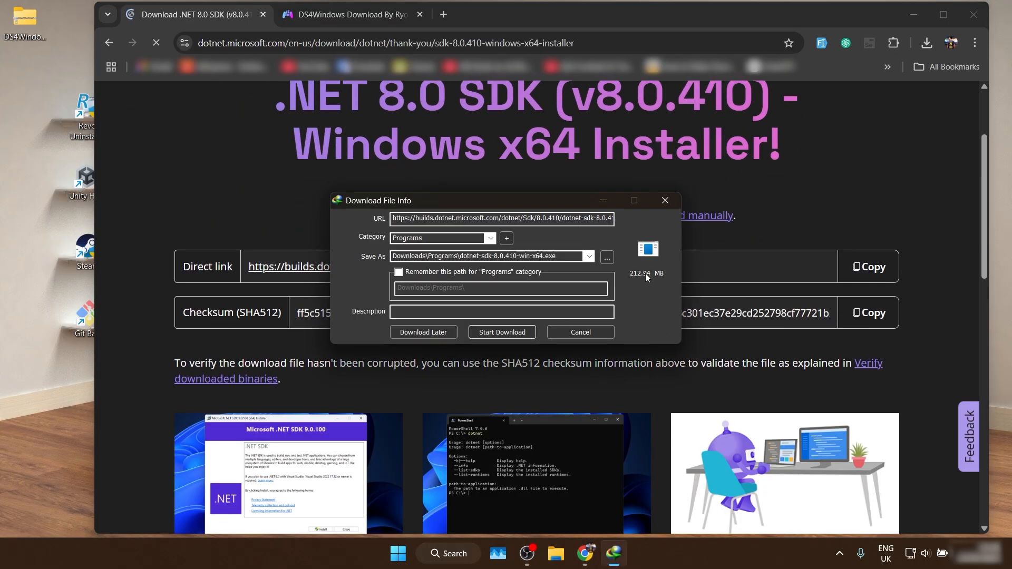
click(502, 333)
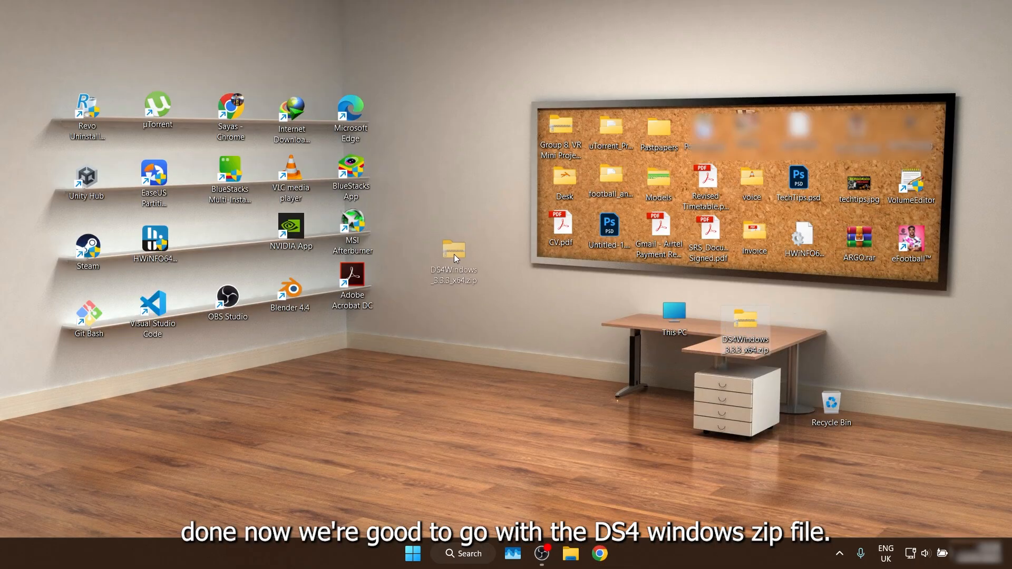
Extract the DS4Windows zip into a DS4Windows_3.3.3_x64 folder on the Desktop.
right_click(455, 258)
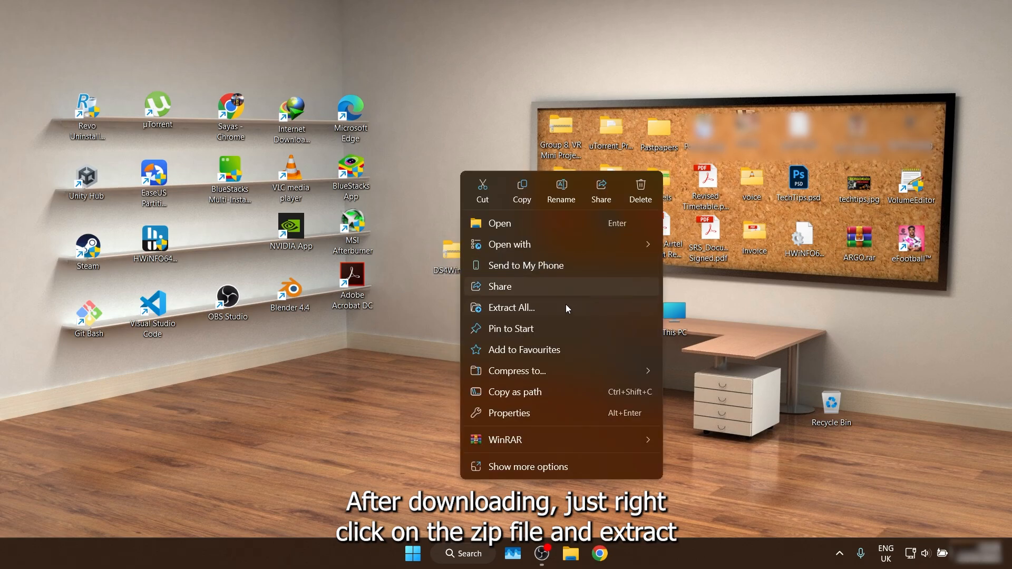
click(510, 308)
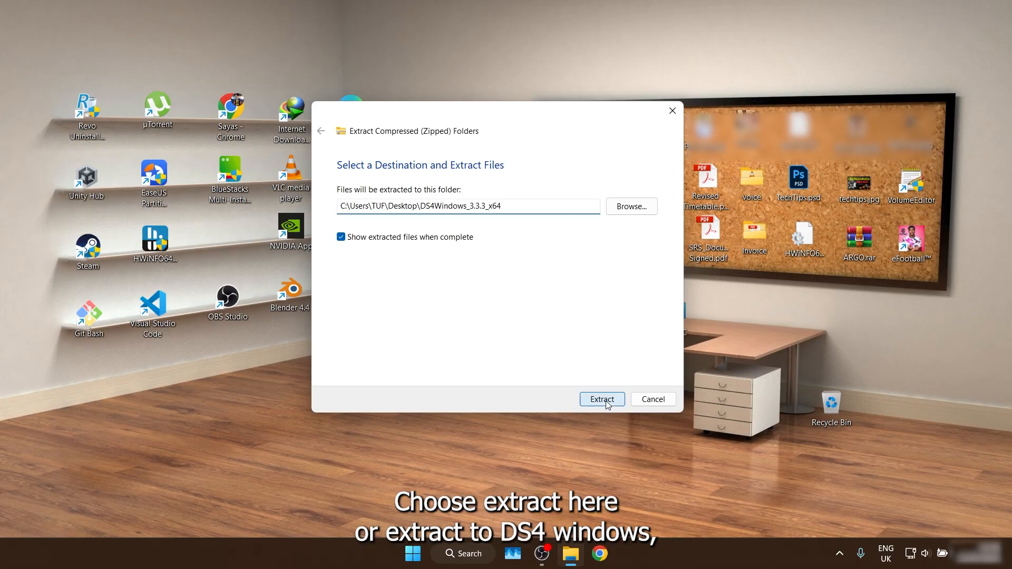
click(602, 398)
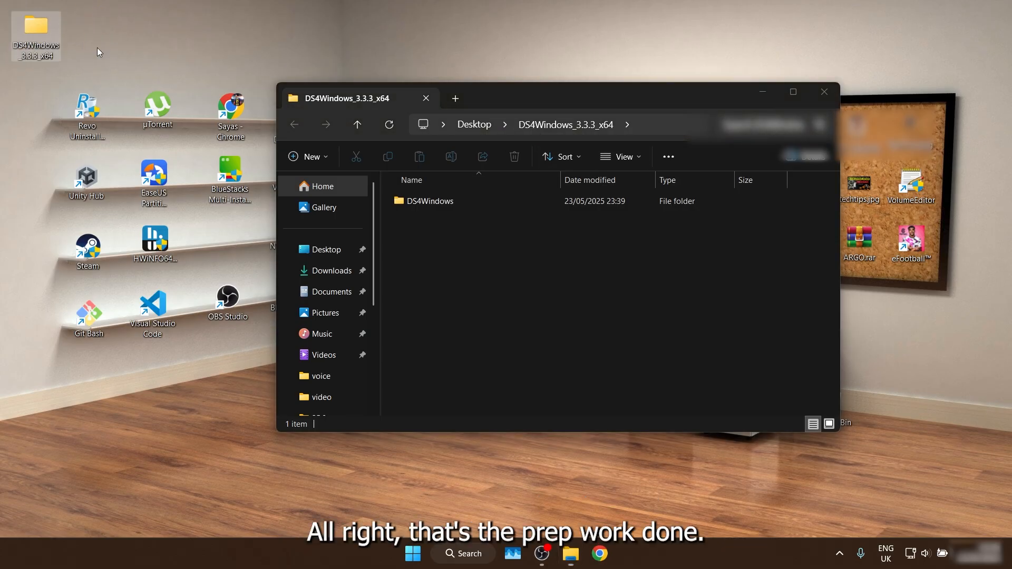
Enter the extracted DS4Windows folder and launch DS4Windows.exe.
double_click(429, 201)
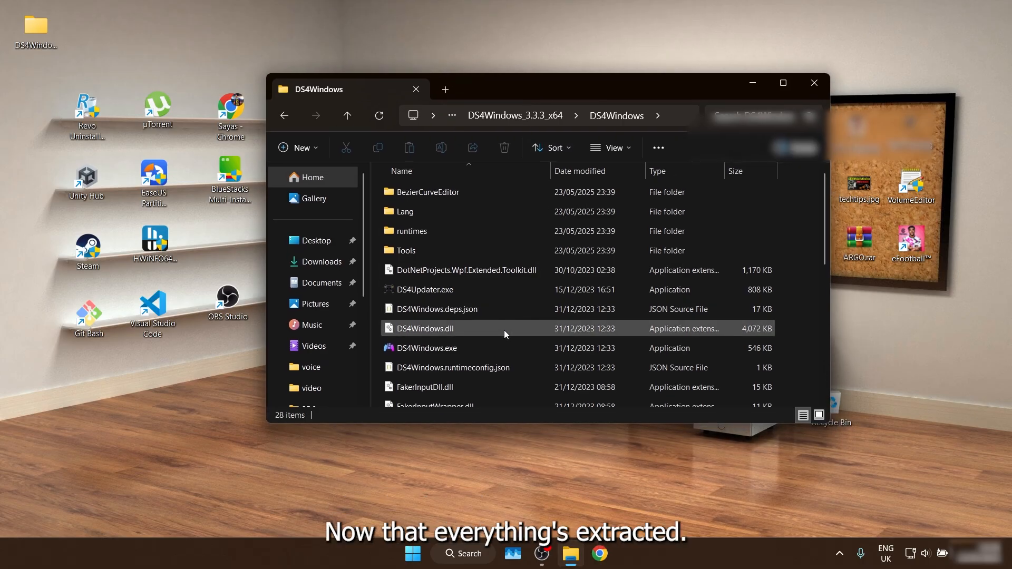
right_click(425, 348)
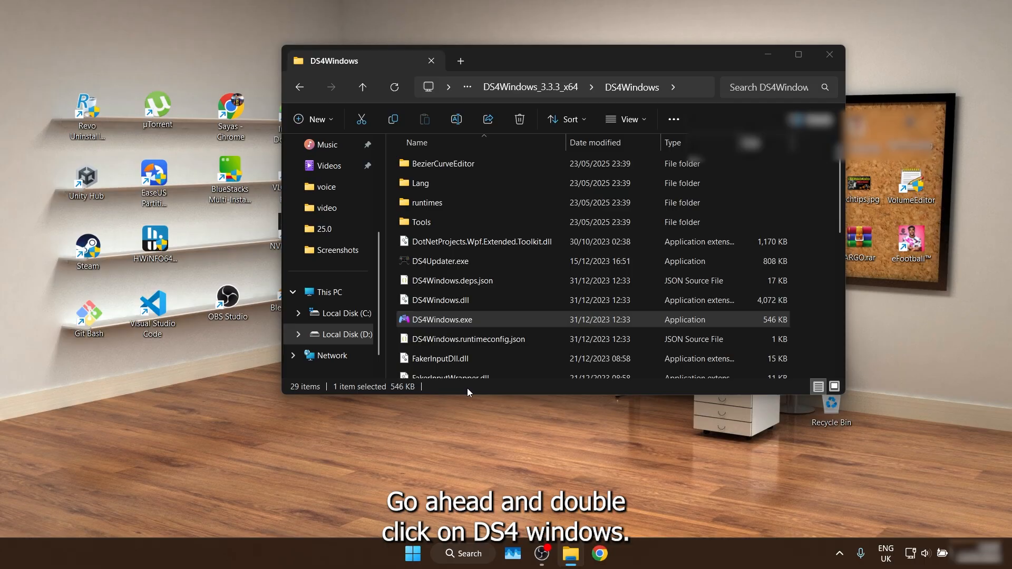
double_click(442, 320)
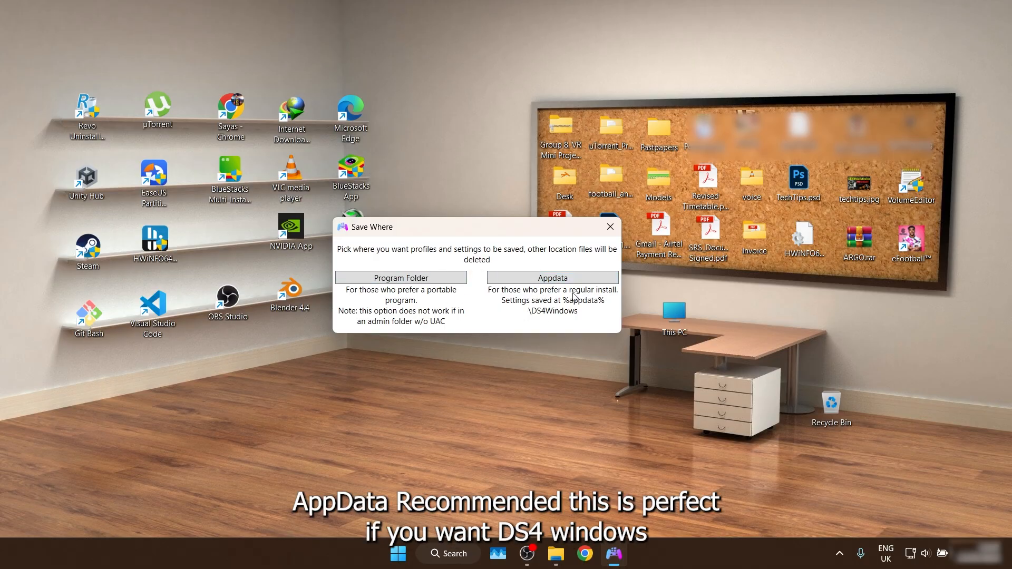
mouse_move(548, 315)
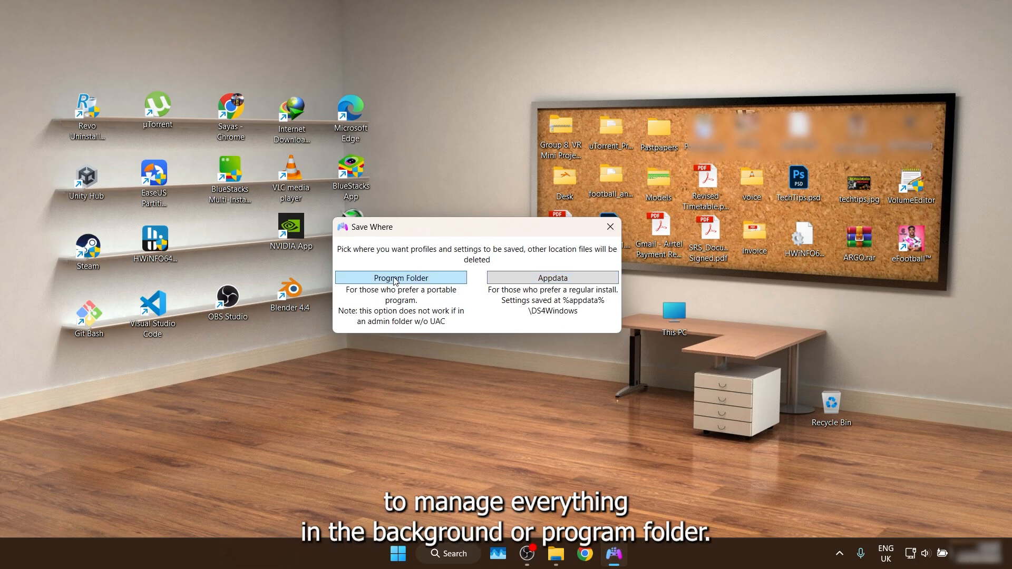
mouse_move(438, 294)
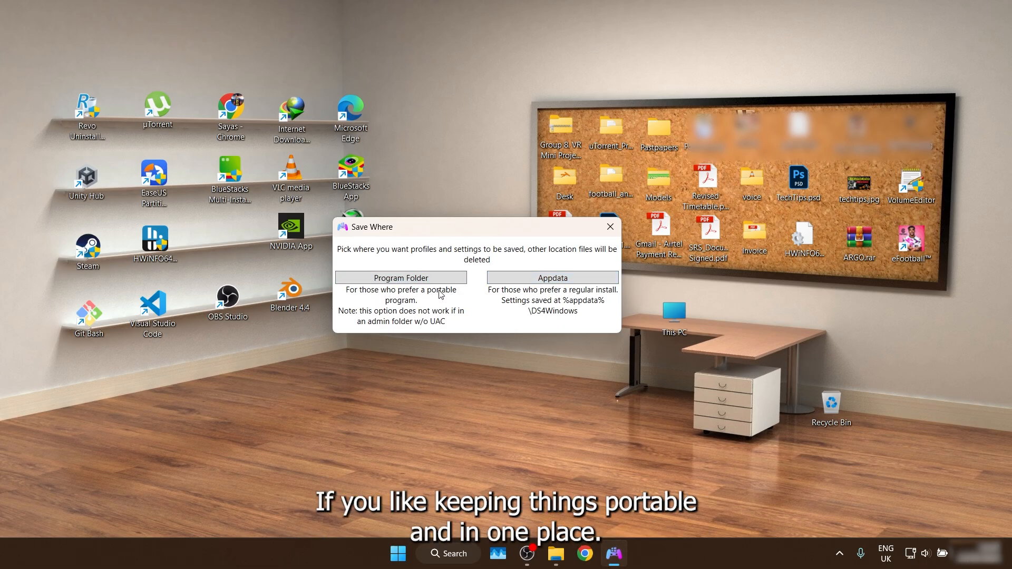
mouse_move(478, 298)
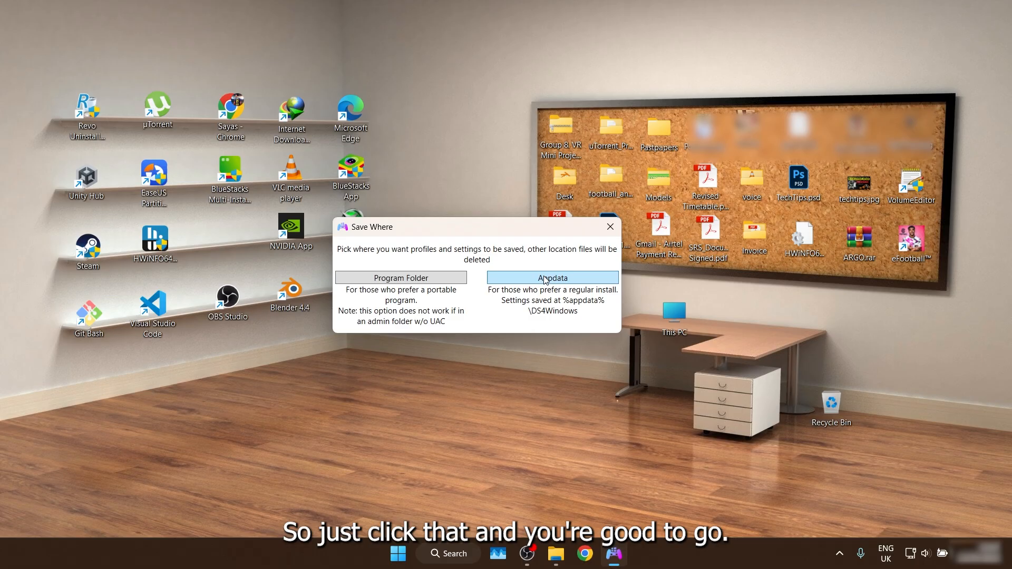
Choose Appdata as the location for DS4Windows profiles and settings.
click(551, 278)
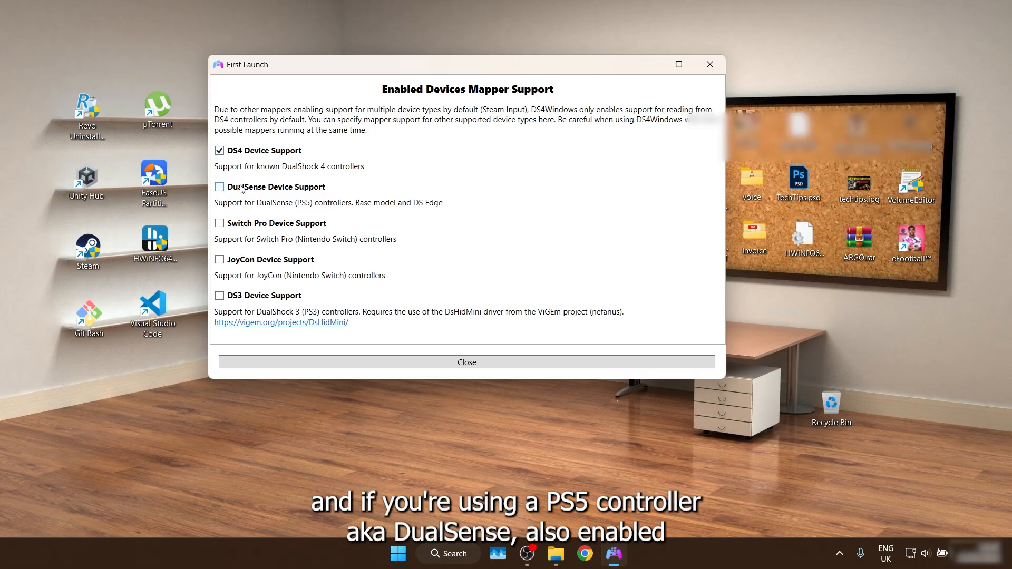
Tick DualSense Device Support and close the First Launch screen.
click(219, 187)
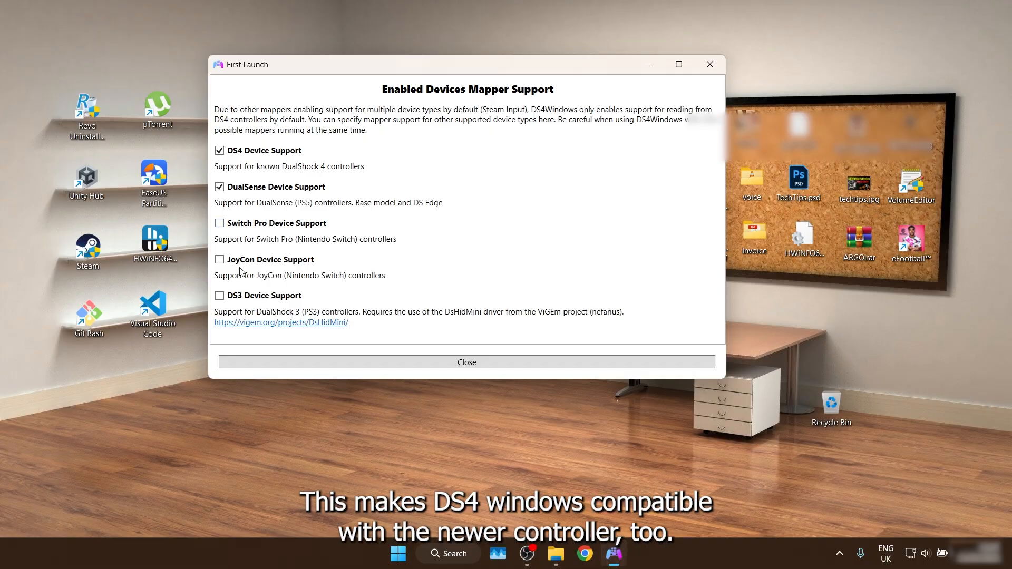
mouse_move(261, 298)
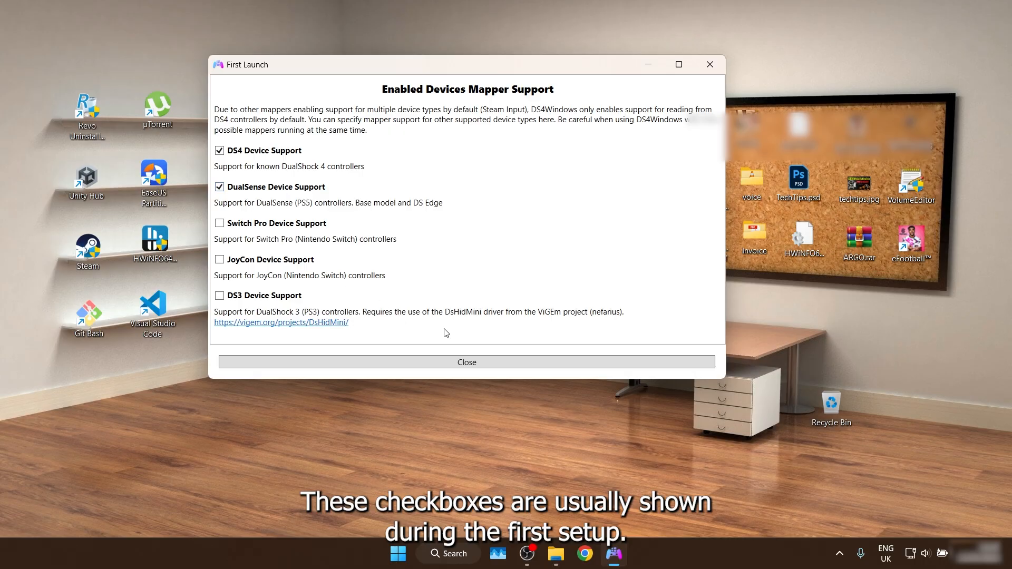
mouse_move(411, 344)
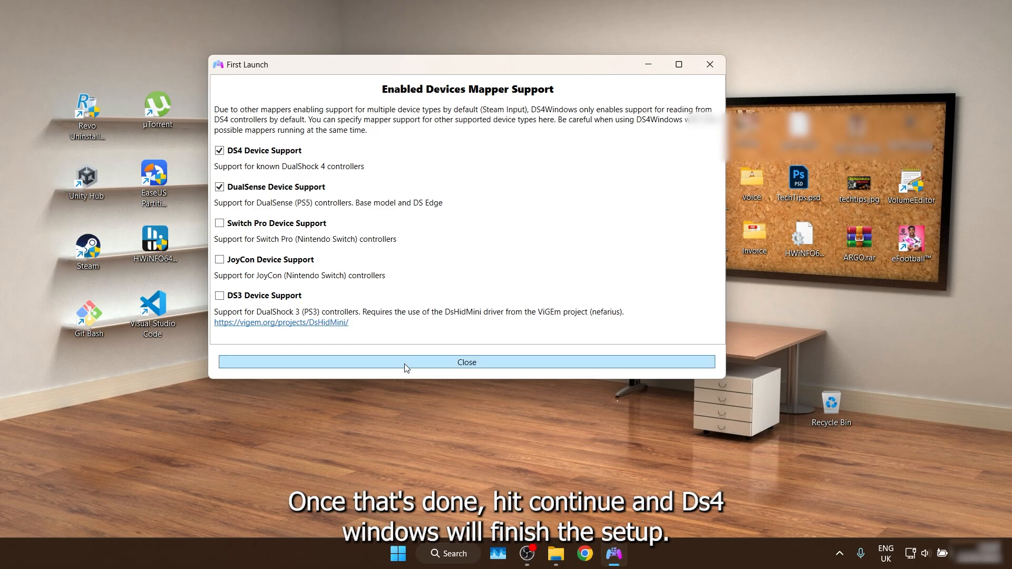
click(466, 362)
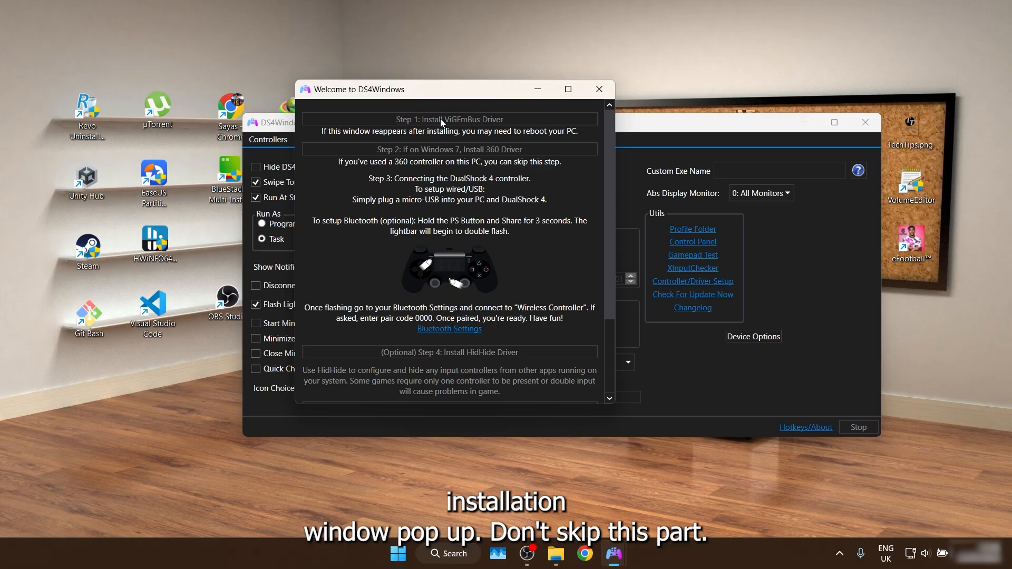
Run the ViGEm Bus Driver setup through Modify with default features until Finish.
click(448, 119)
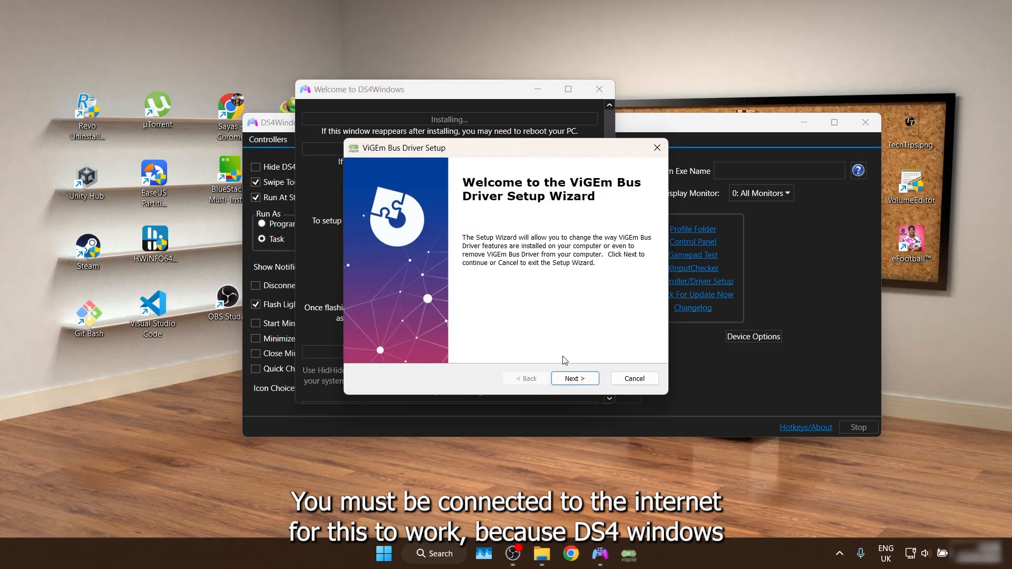
click(573, 379)
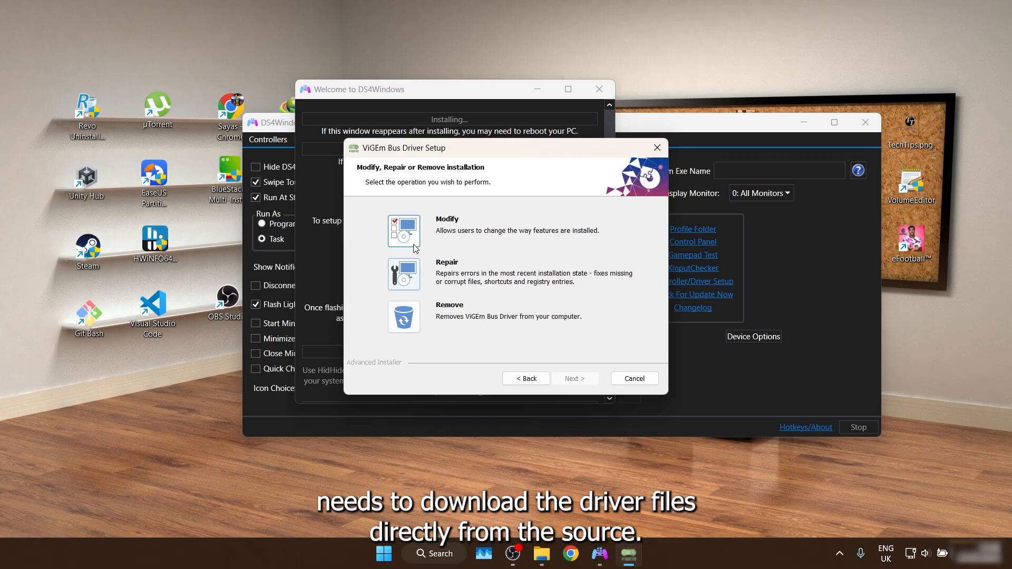
mouse_move(404, 231)
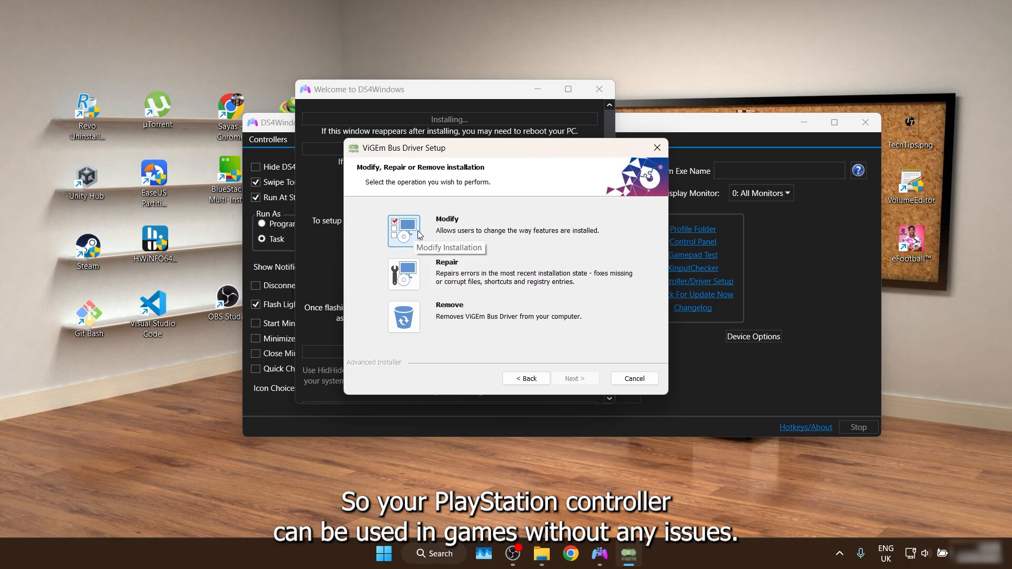
click(403, 231)
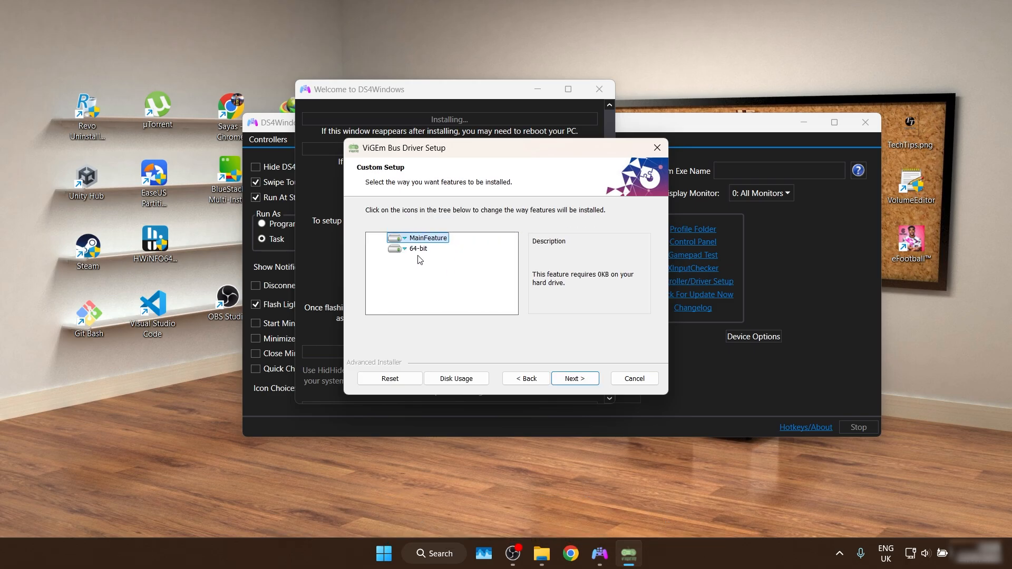
click(574, 378)
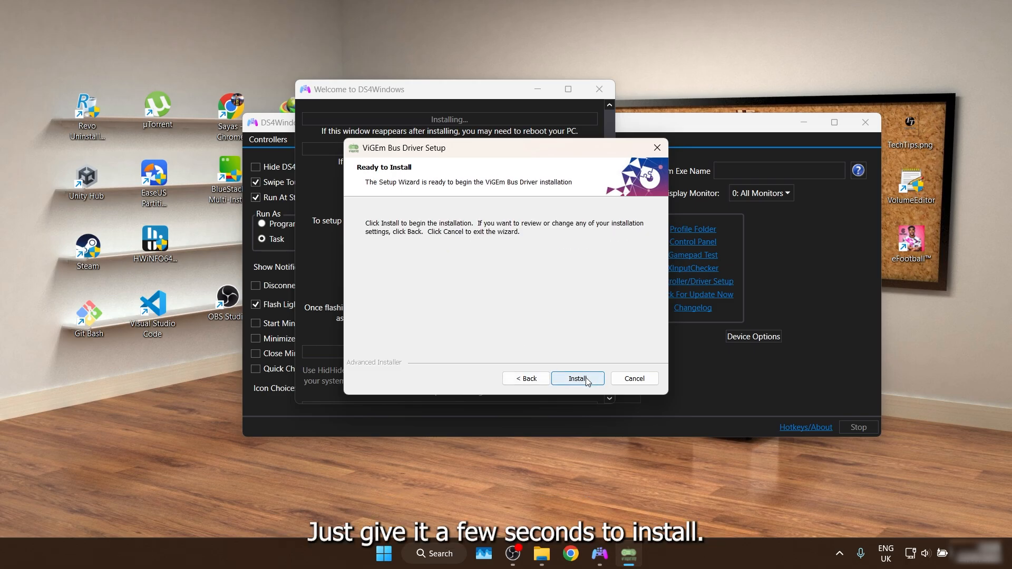
click(576, 379)
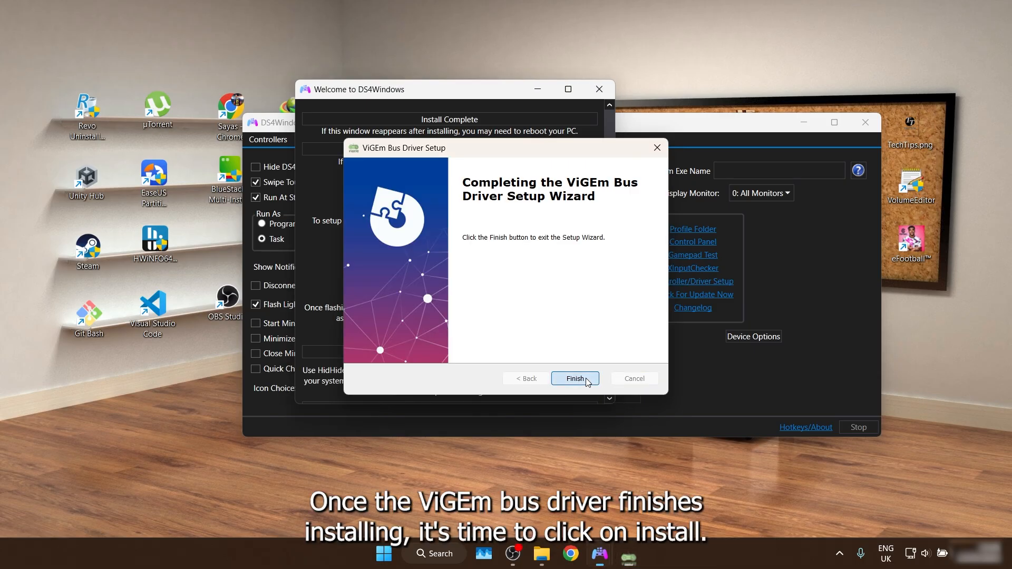
click(573, 378)
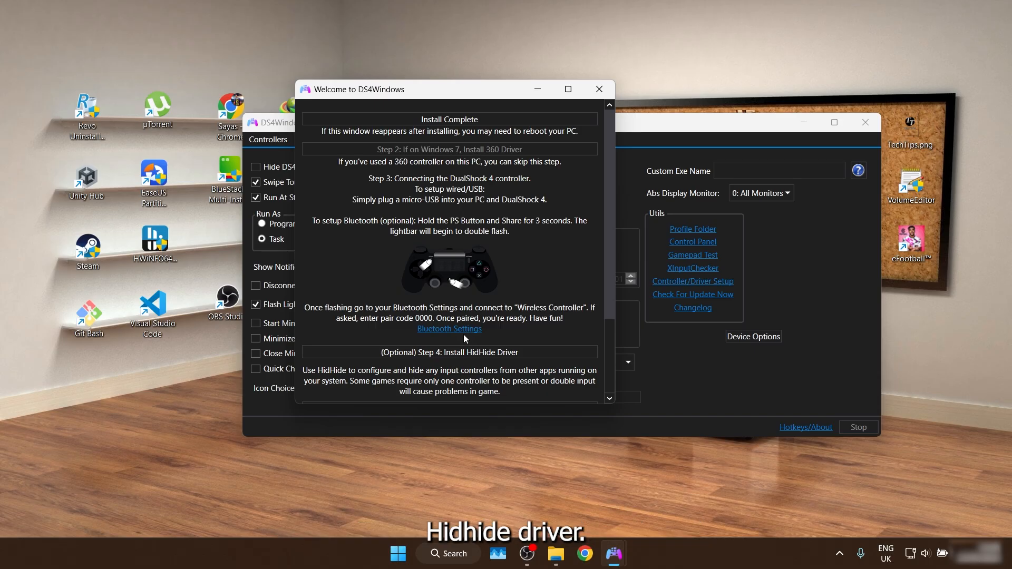
Install the HidHide driver, accepting its license, and answer No to the restart prompt.
scroll(down, 3)
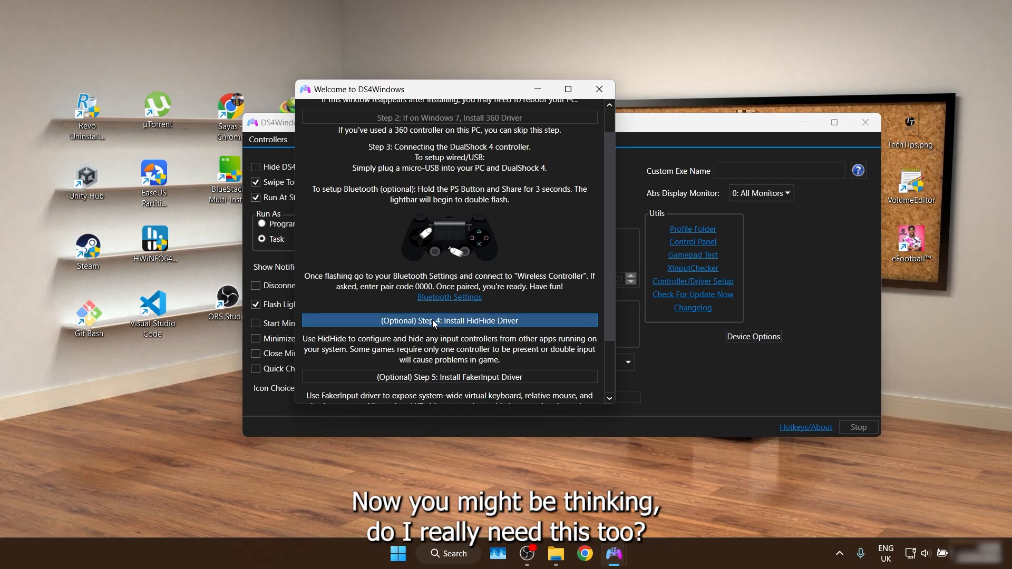
mouse_move(461, 323)
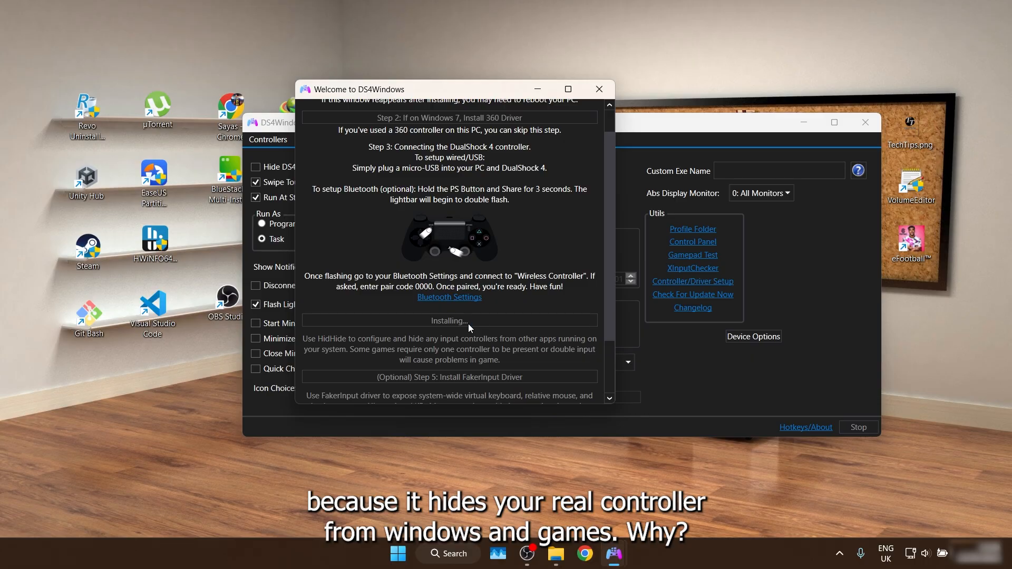
click(448, 321)
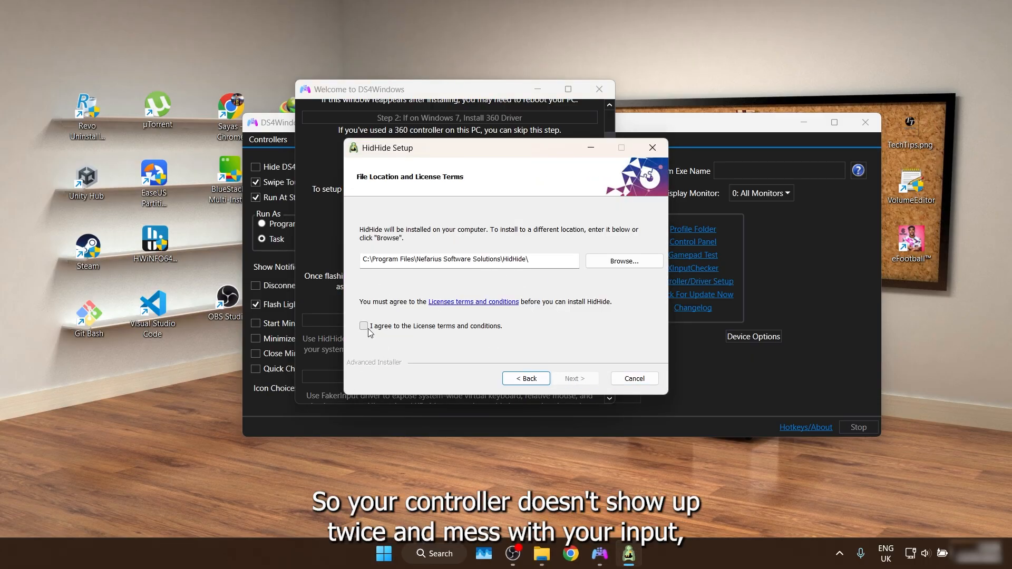
click(574, 379)
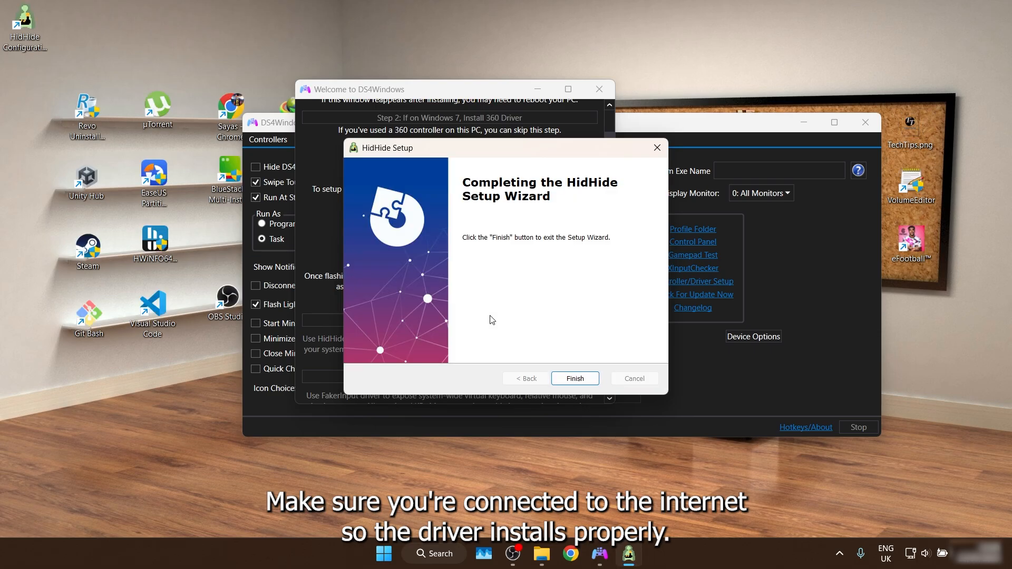
click(573, 377)
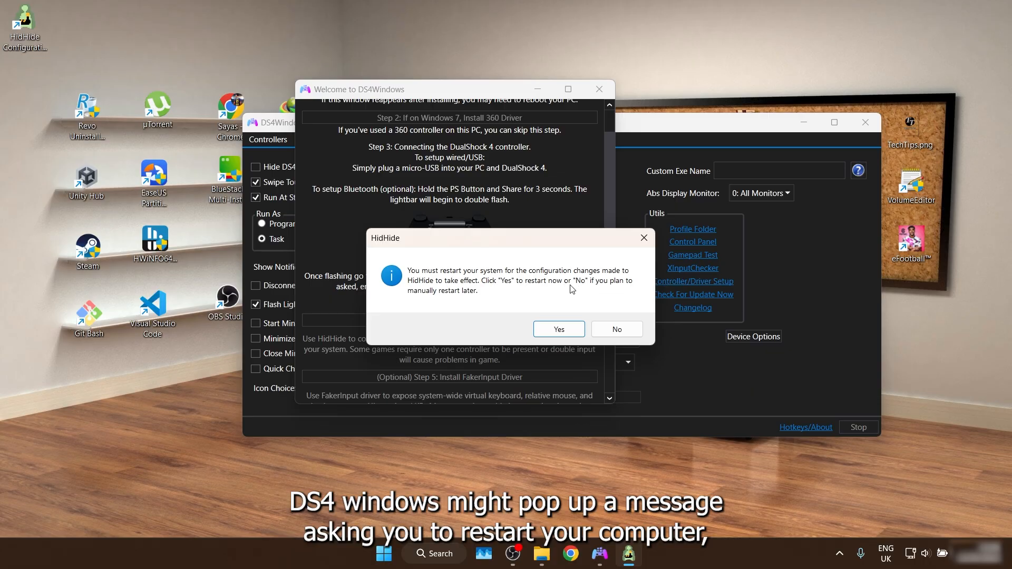
mouse_move(490, 289)
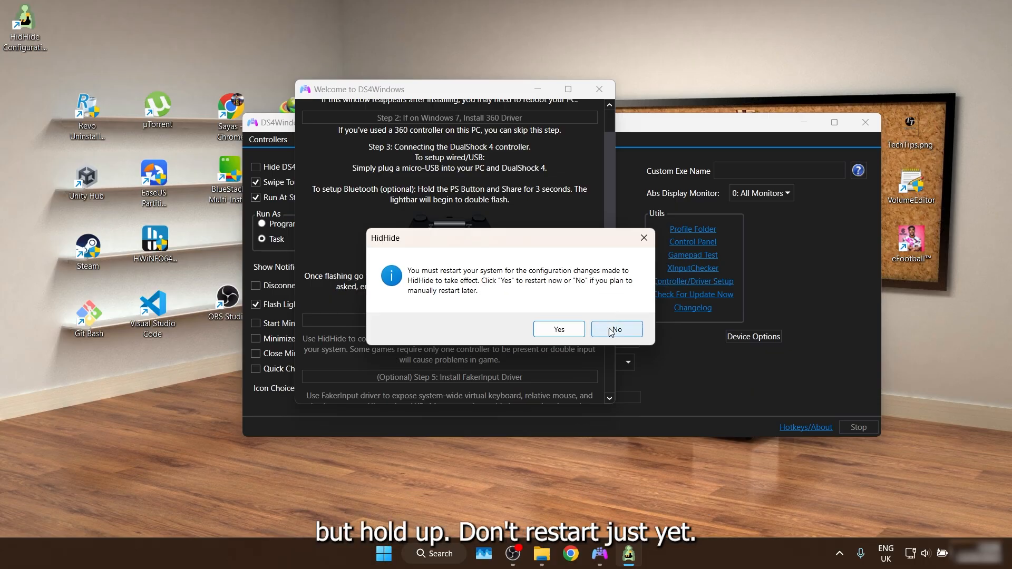
click(616, 329)
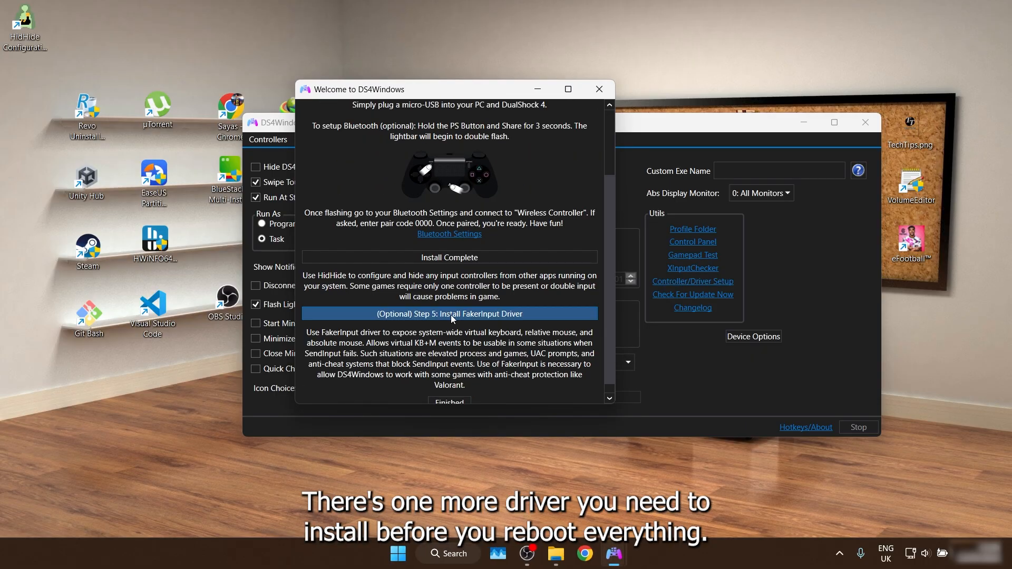
Run the FakerInput driver installer to completion and finish the welcome setup guide.
click(449, 314)
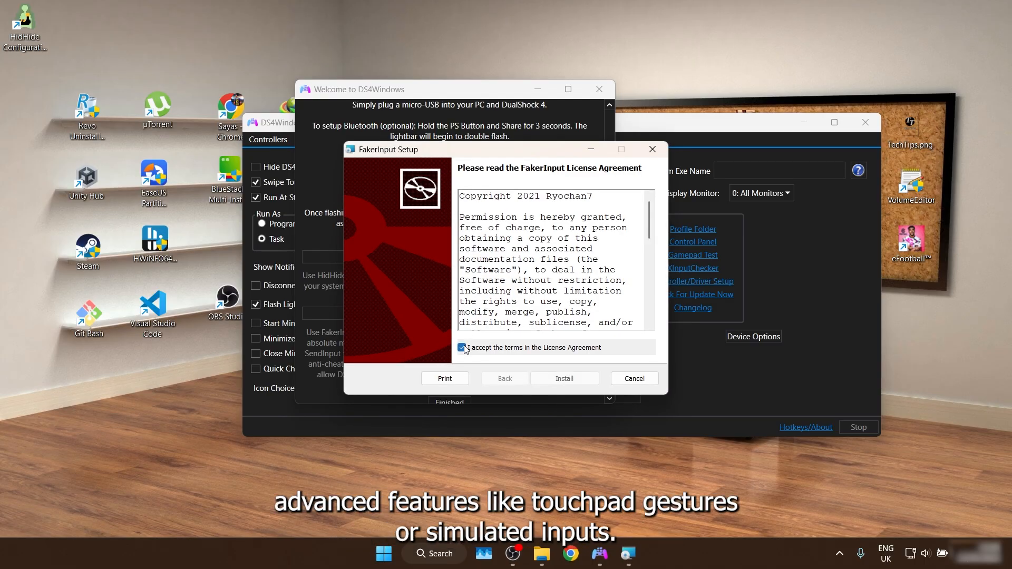
click(563, 378)
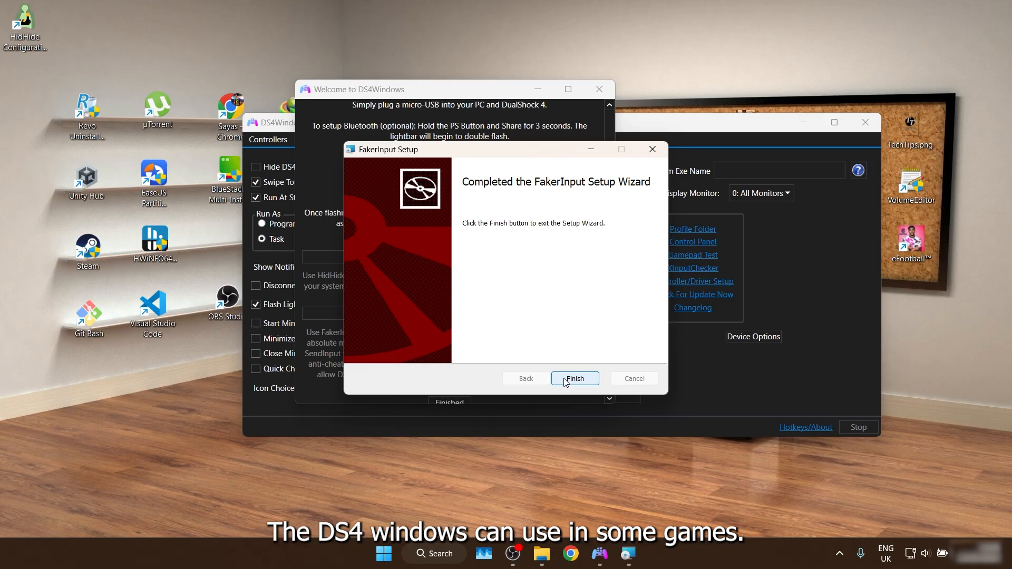
click(574, 379)
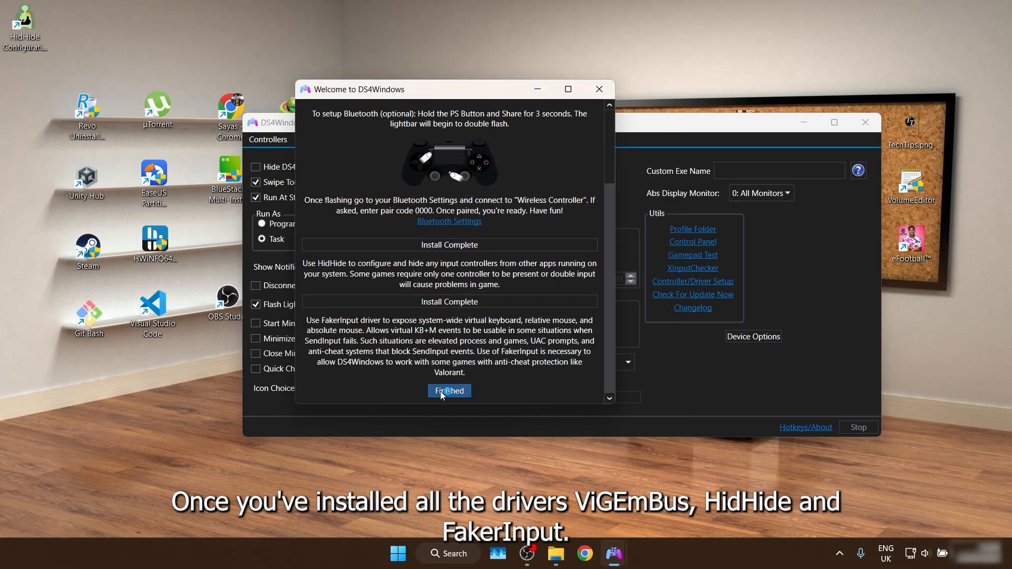
click(449, 391)
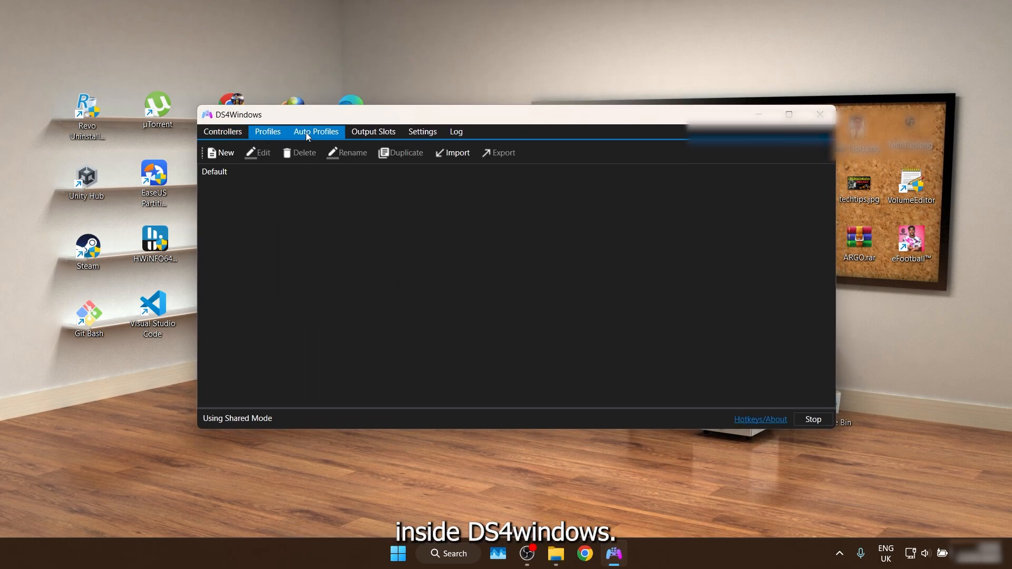
Check the Output Slots and Settings tabs, then return to the Profiles list showing Default.
click(373, 132)
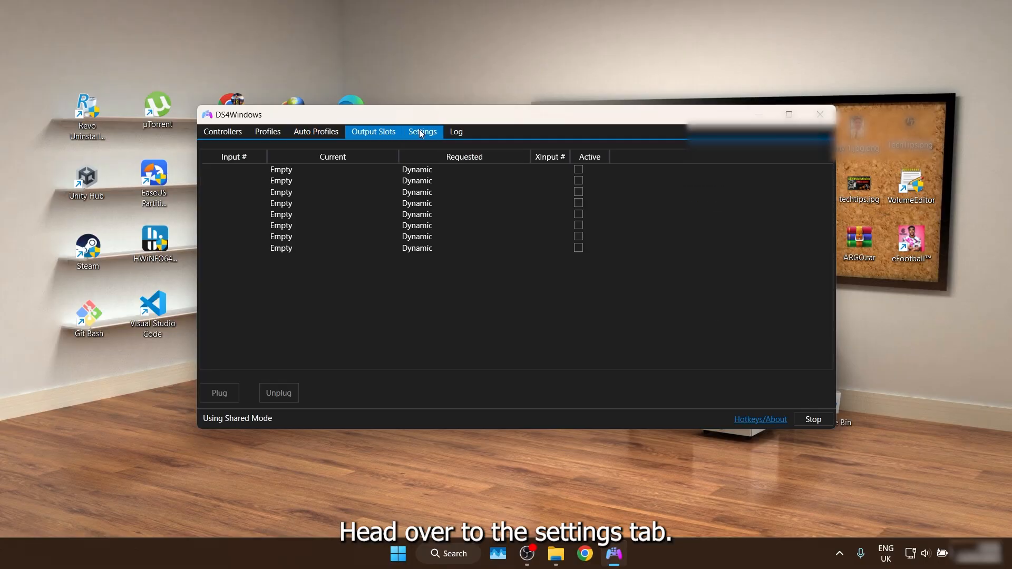
click(422, 131)
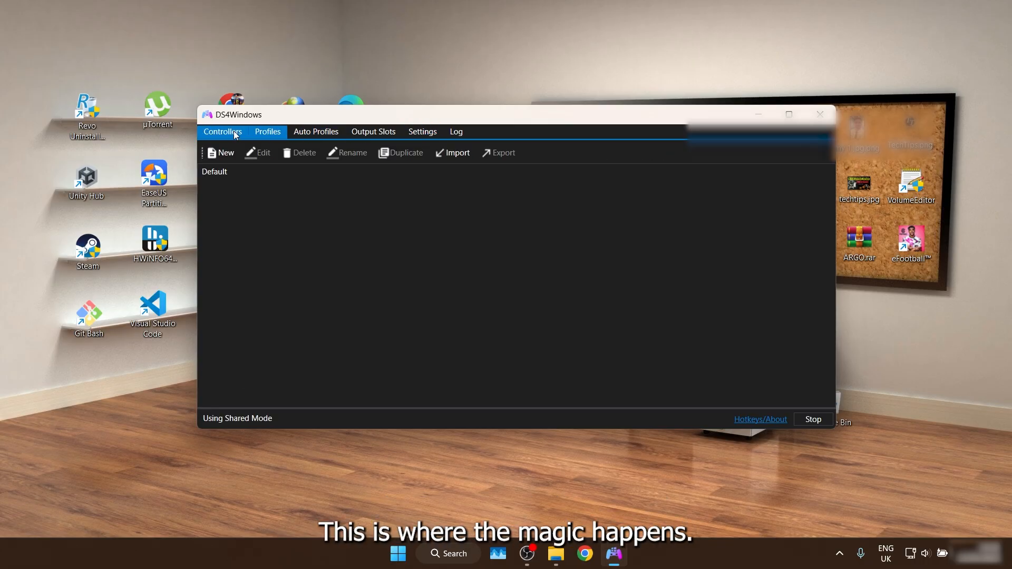
click(267, 131)
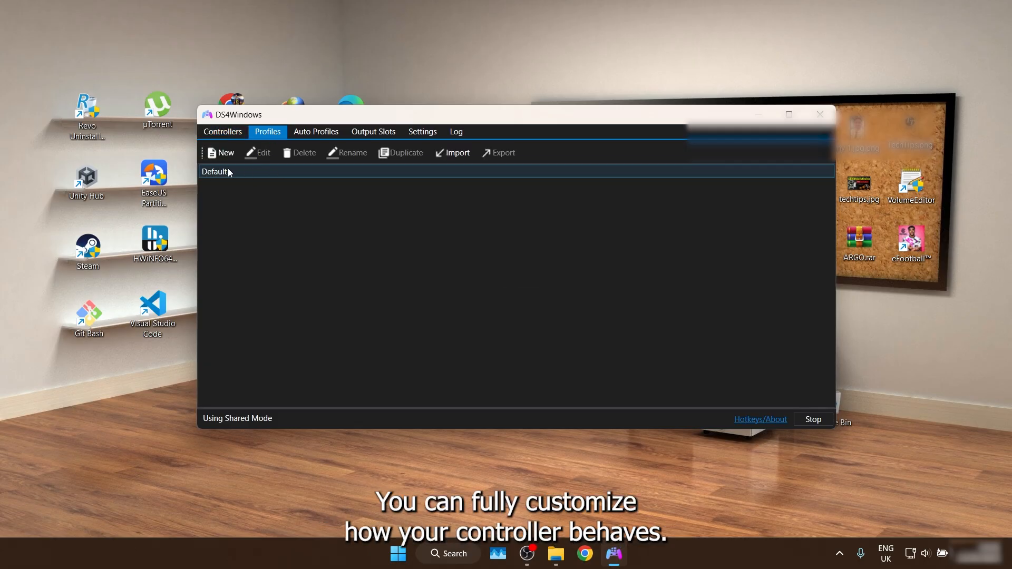
Edit the Default profile and browse its Lightbar, Gyro and Other settings.
double_click(214, 172)
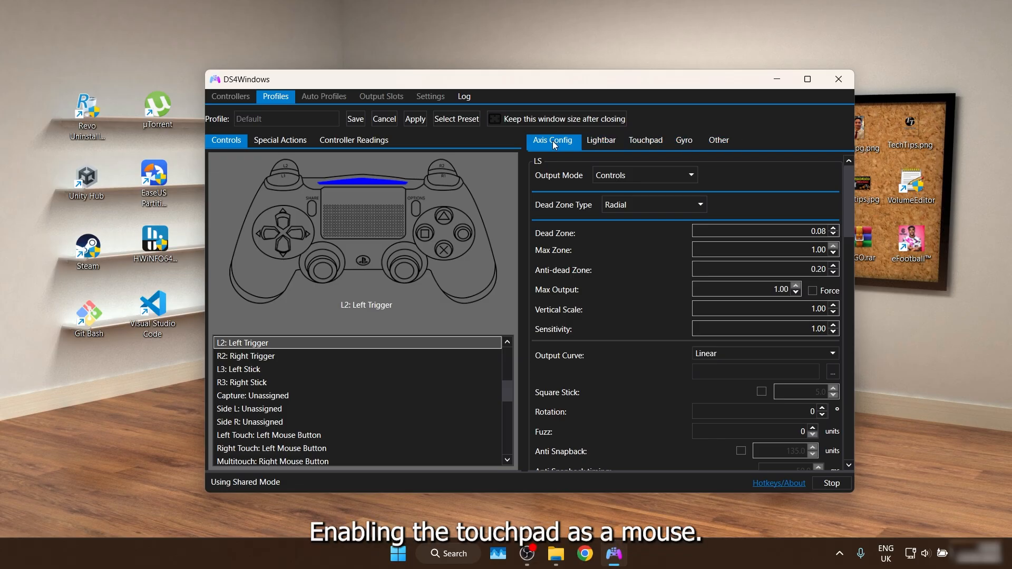
click(645, 140)
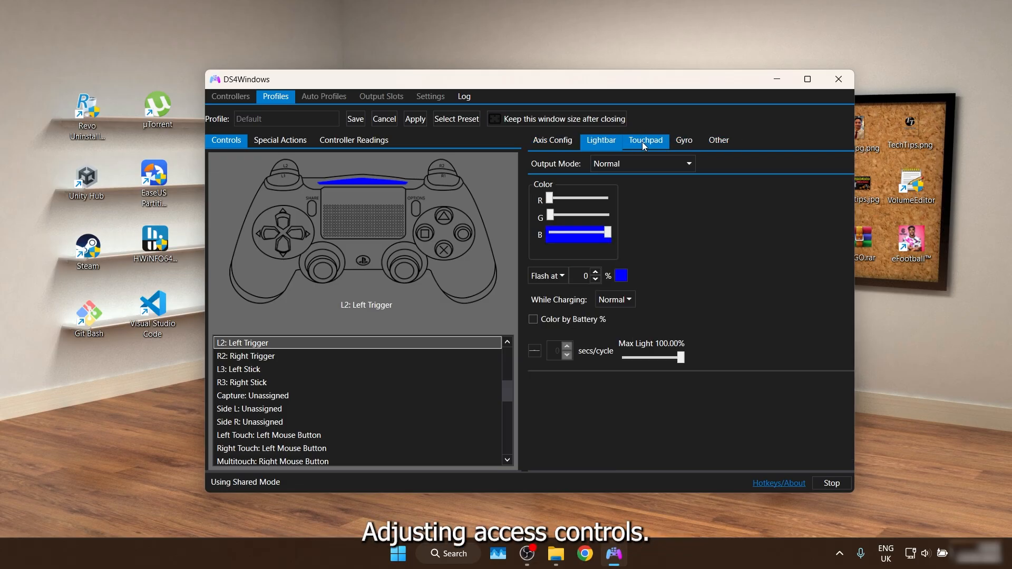
click(683, 140)
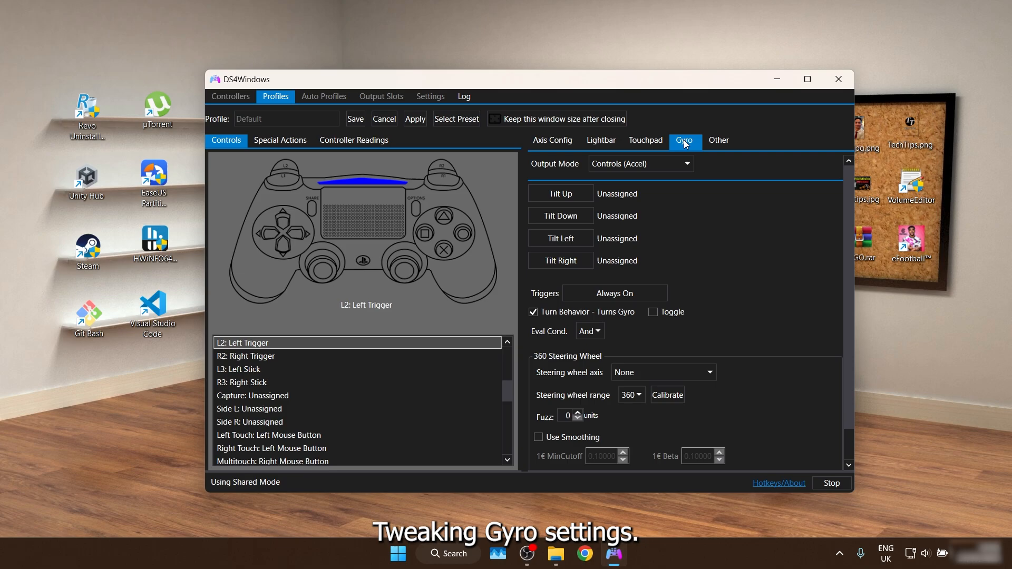
click(718, 140)
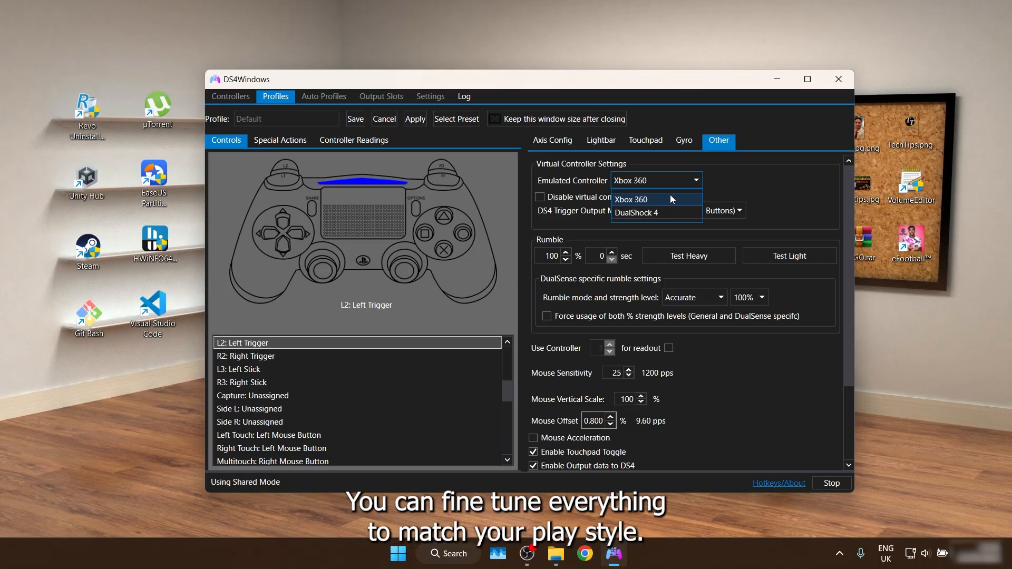
Toggle the emulated controller between Xbox 360 and DualShock 4, leaving it on DualShock 4.
click(637, 212)
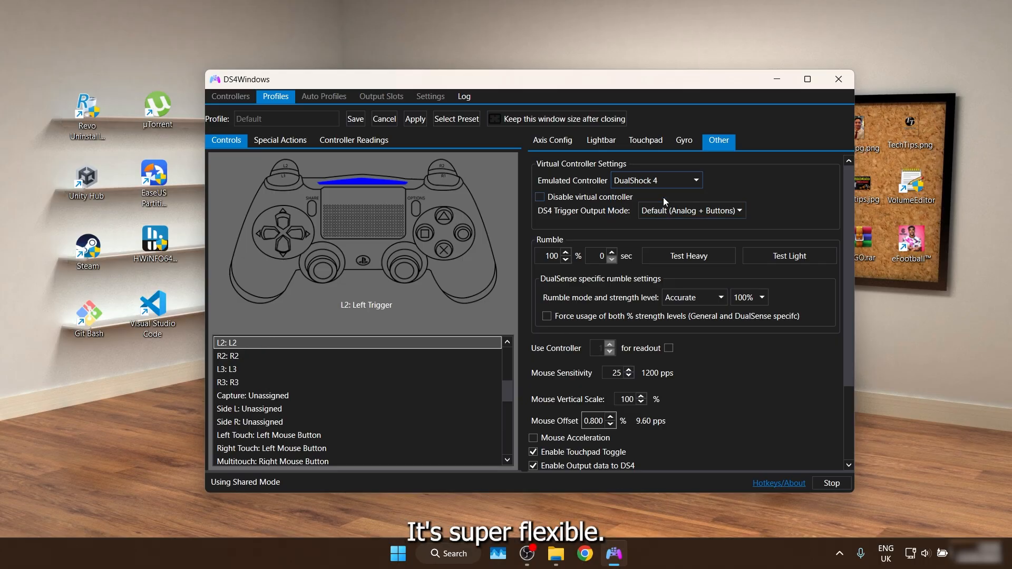
click(654, 180)
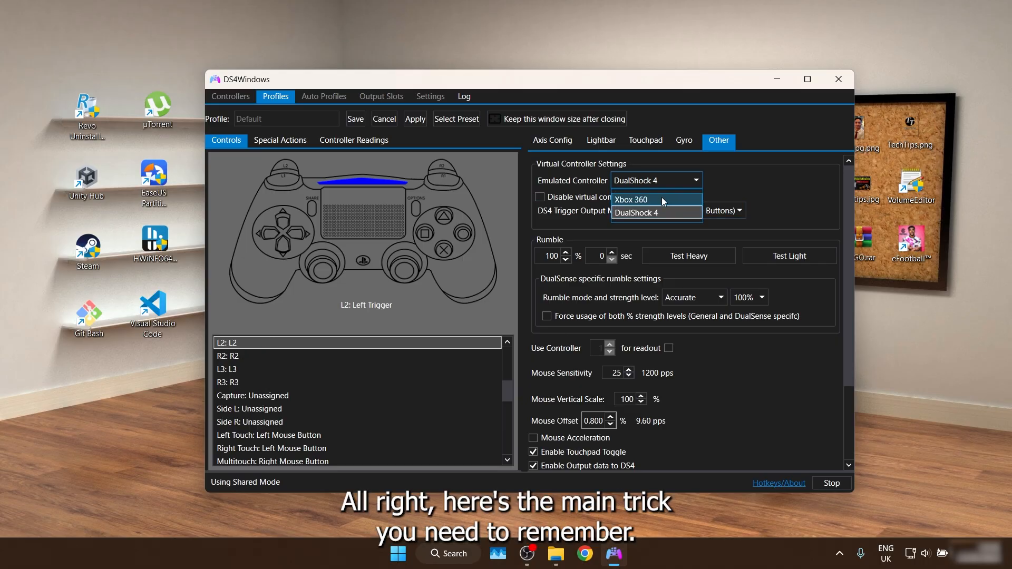
click(632, 199)
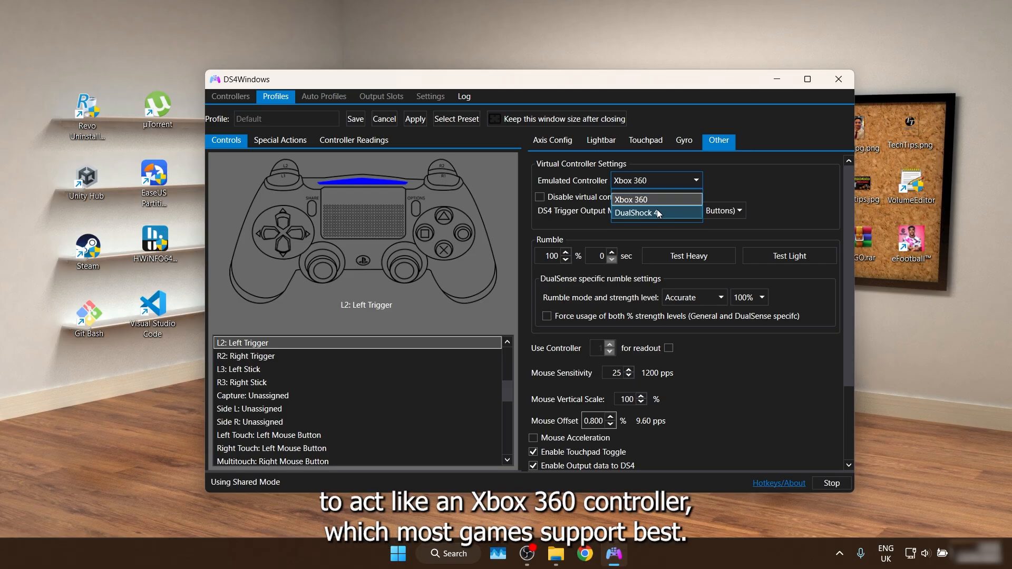
click(638, 213)
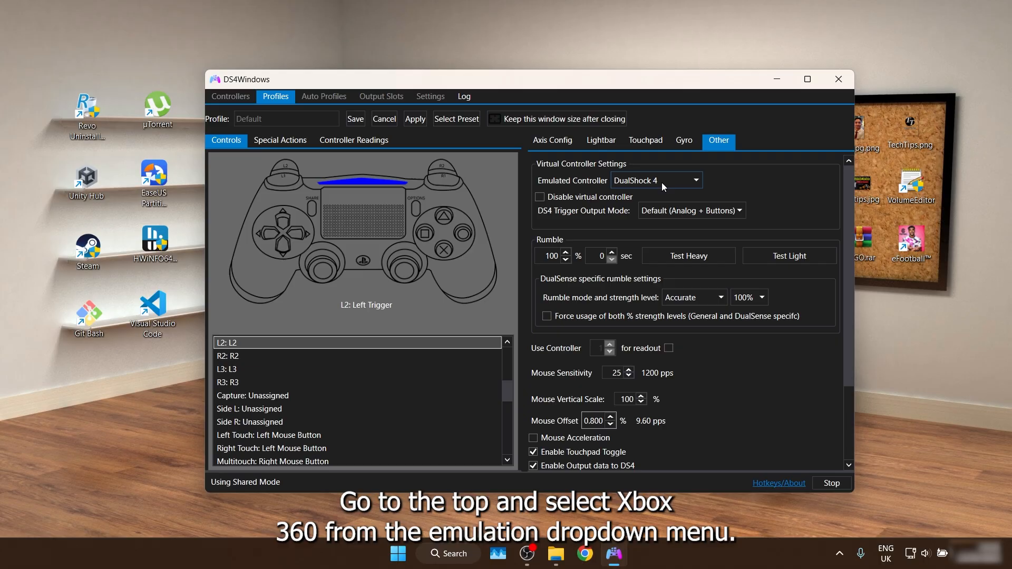
click(655, 181)
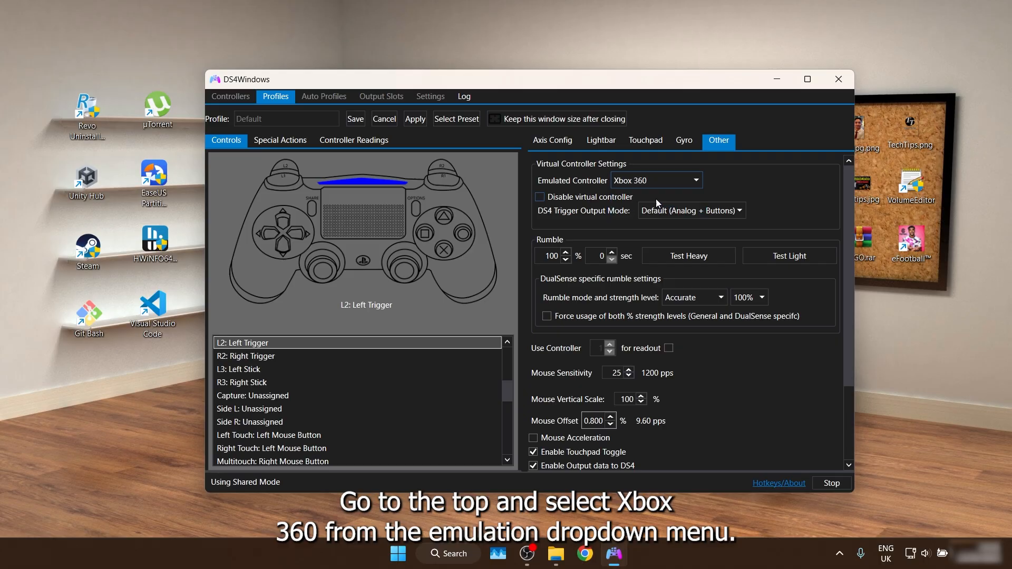
mouse_move(699, 188)
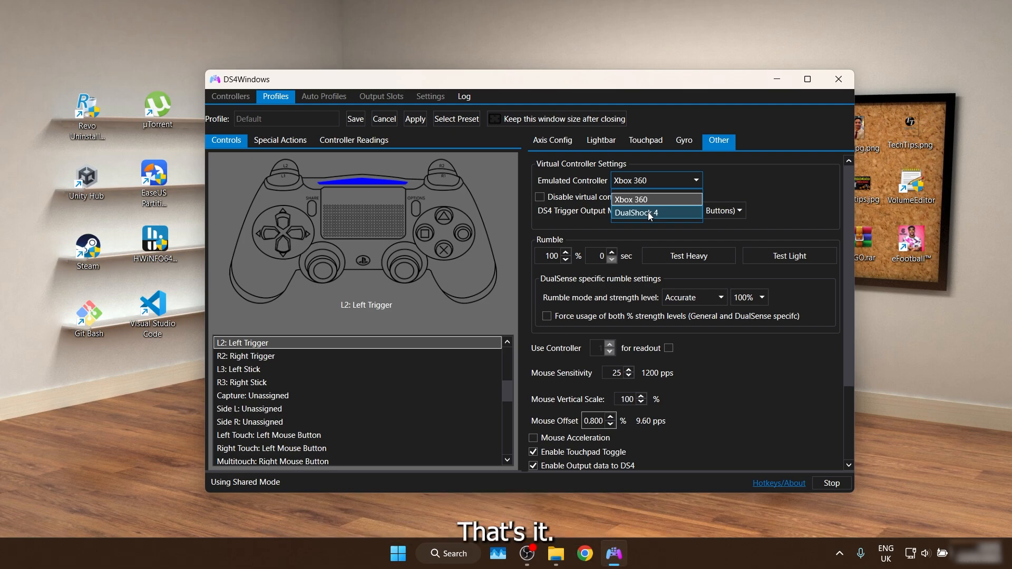
click(636, 212)
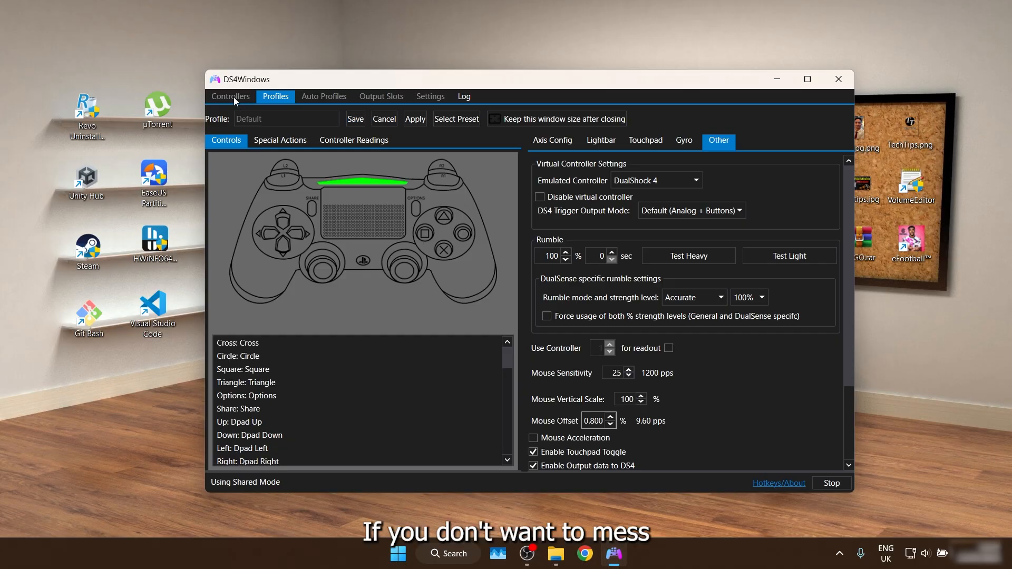
Leave the profile editor and delete the Default profile from the Profiles list.
click(230, 96)
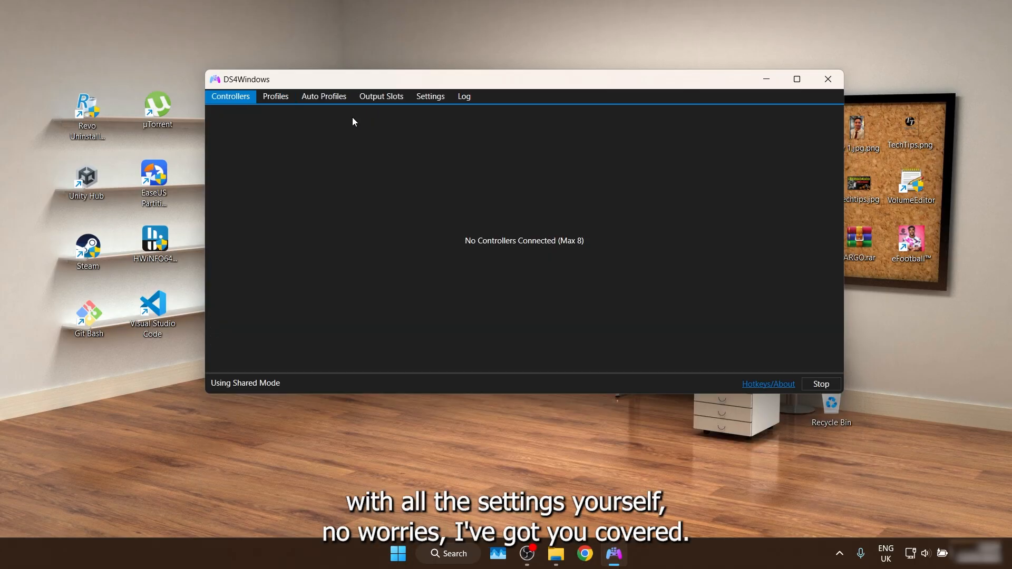
click(275, 96)
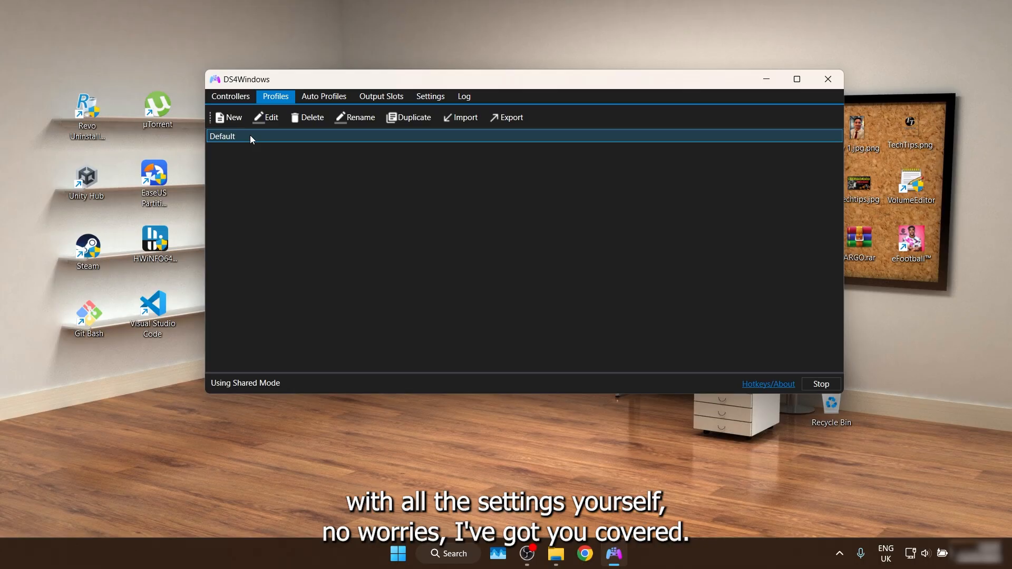
click(307, 117)
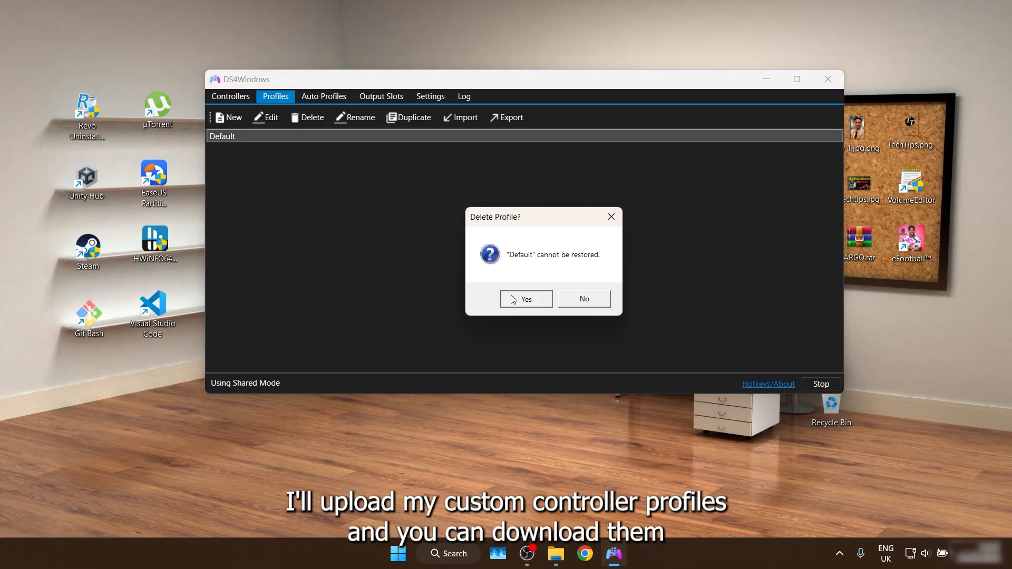
click(525, 299)
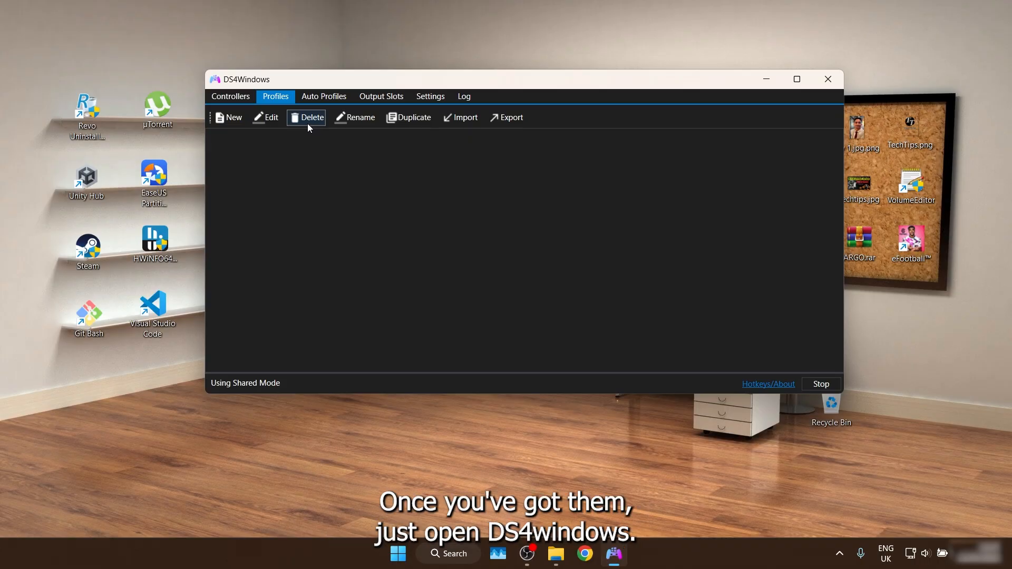
mouse_move(460, 117)
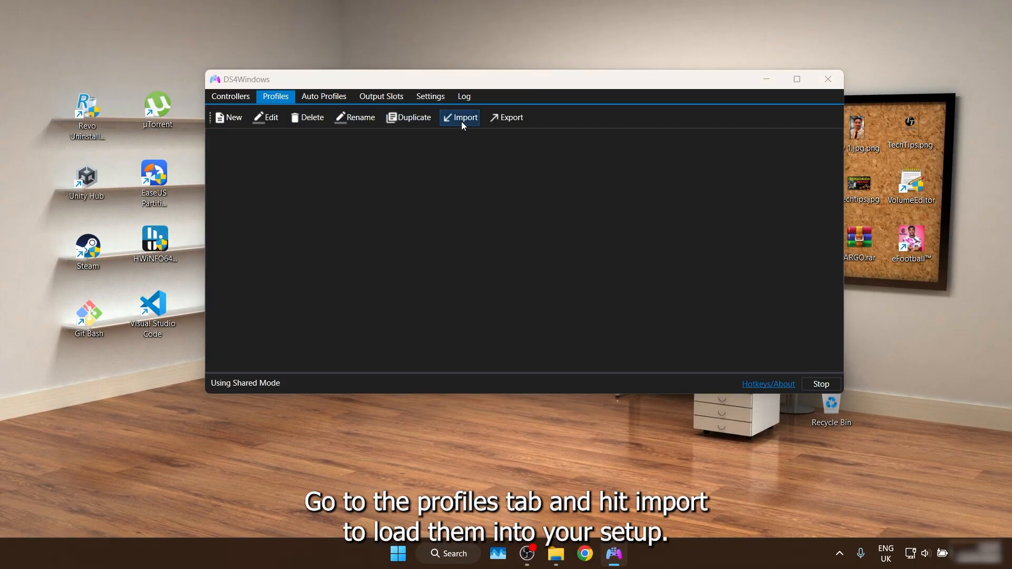
Import the new.xml profile from the Music folder and select the new profile.
click(463, 117)
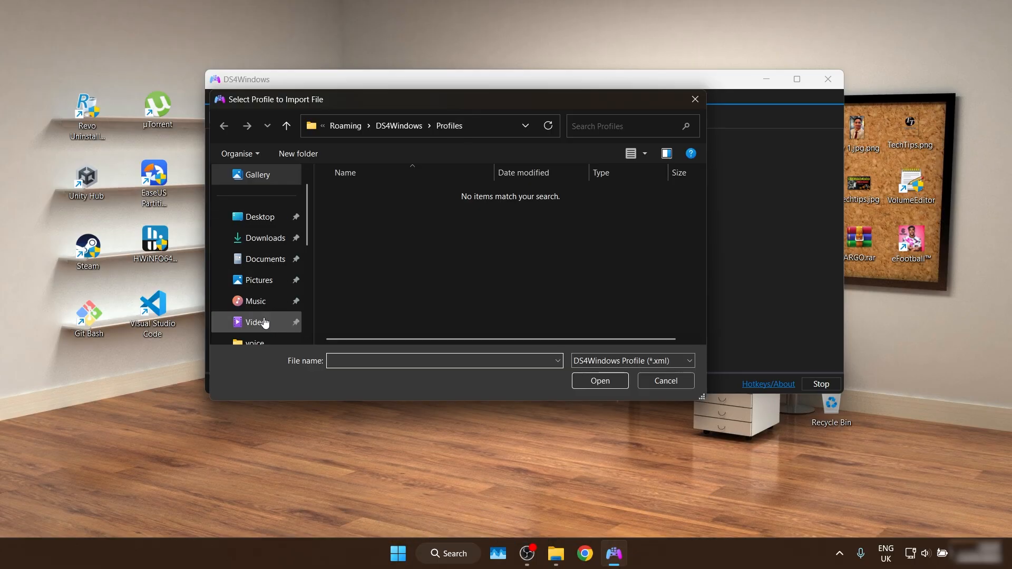
click(259, 280)
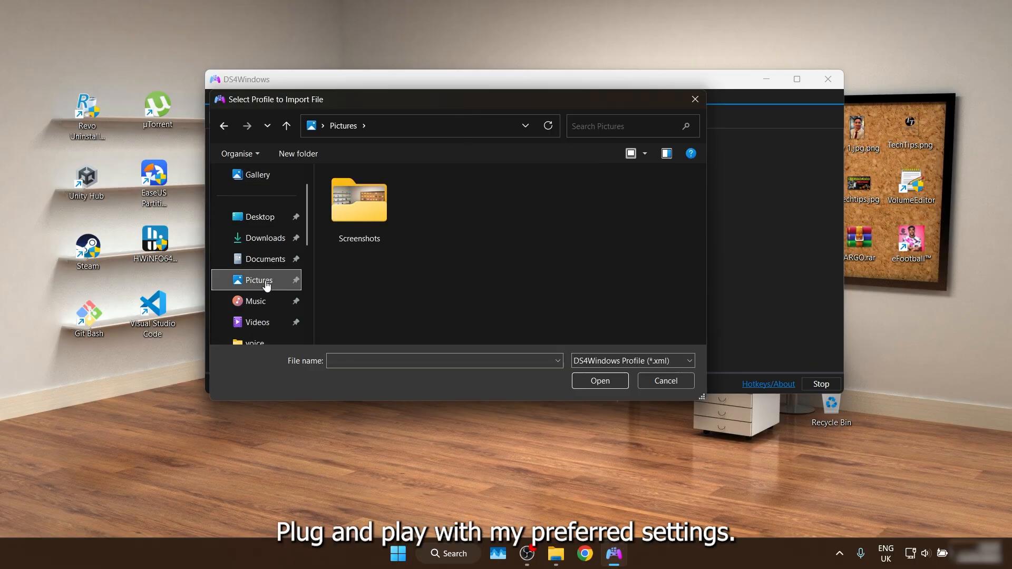
click(255, 301)
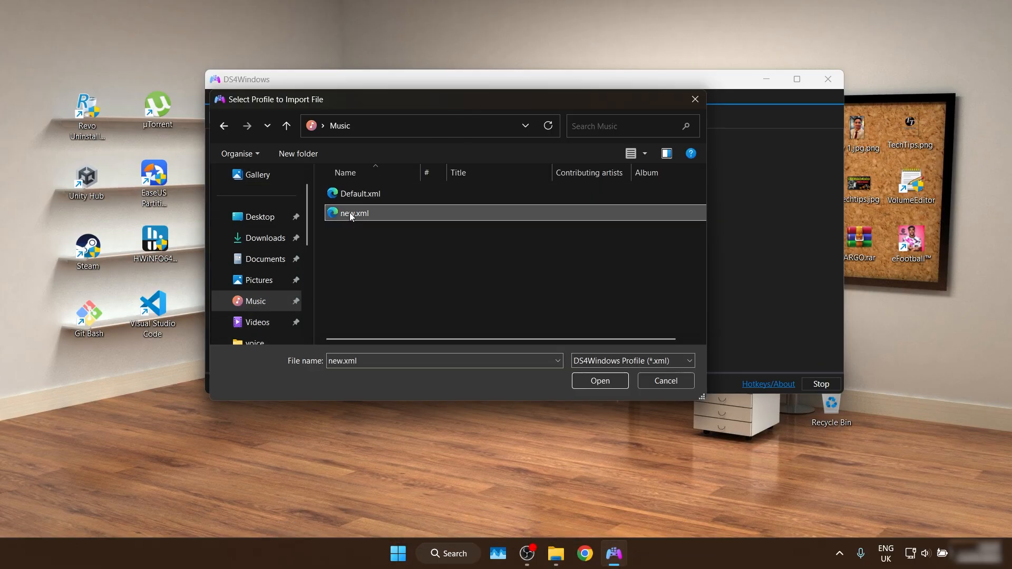
mouse_move(387, 206)
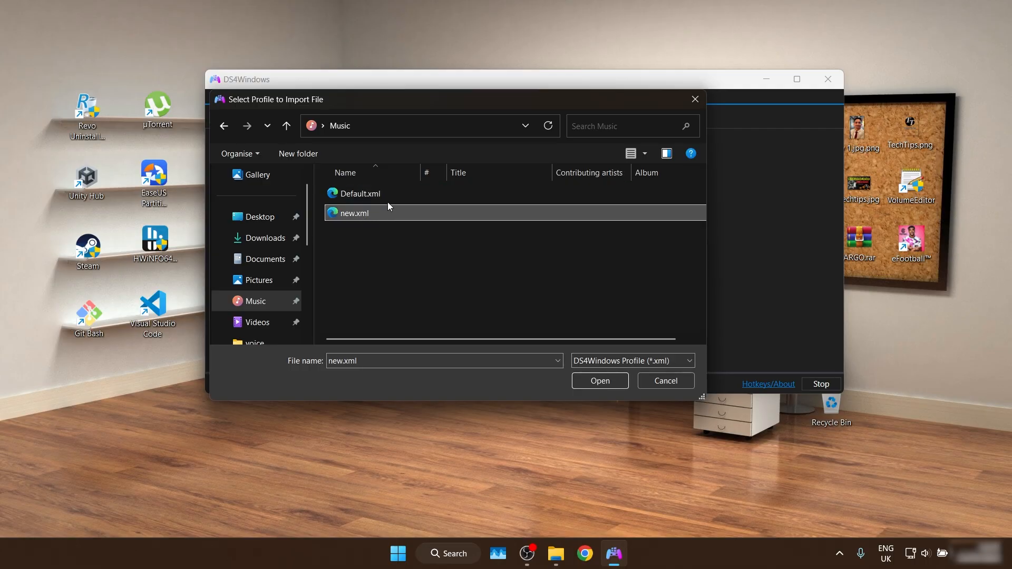
click(665, 380)
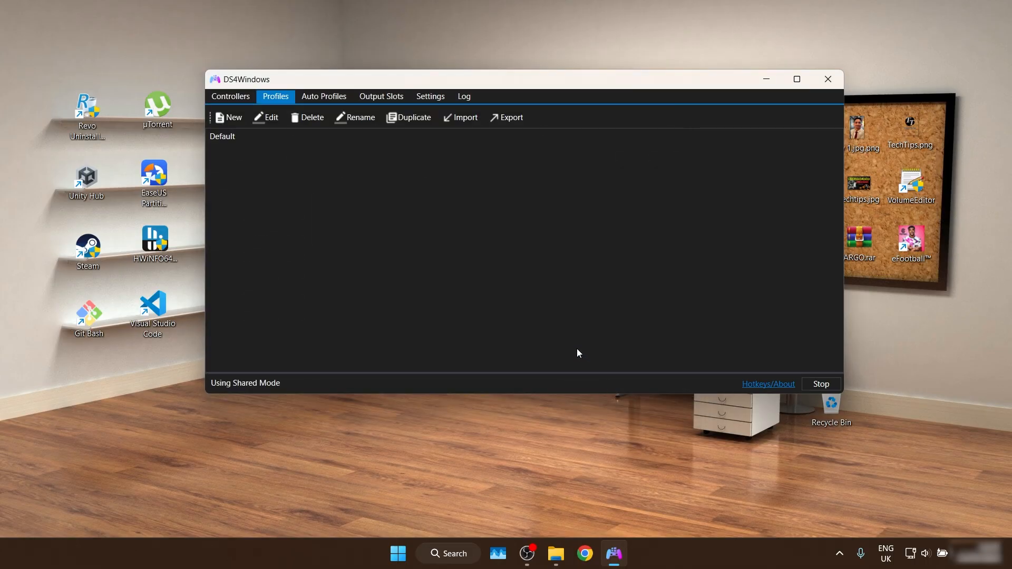
click(460, 117)
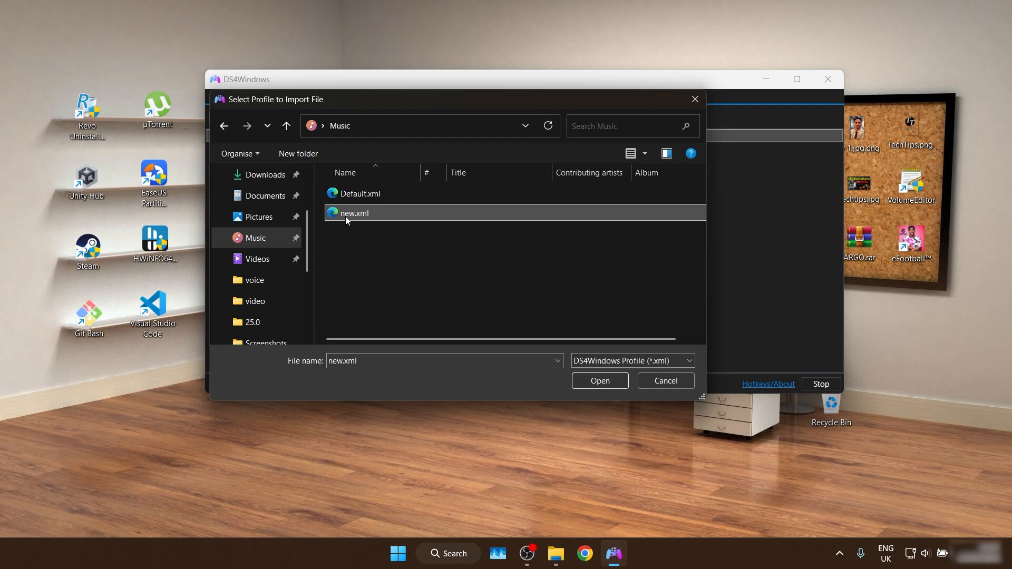
click(598, 380)
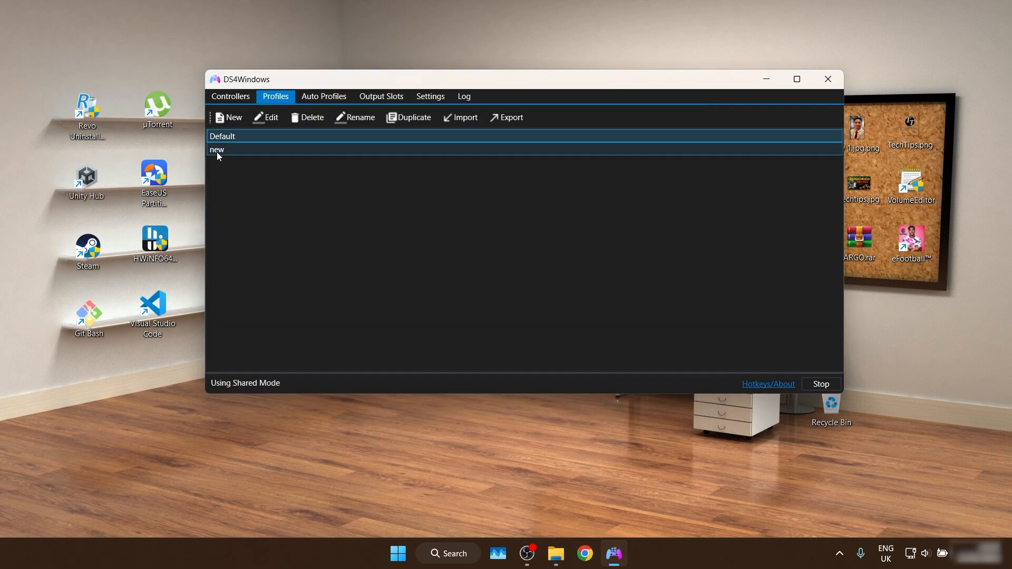
click(217, 149)
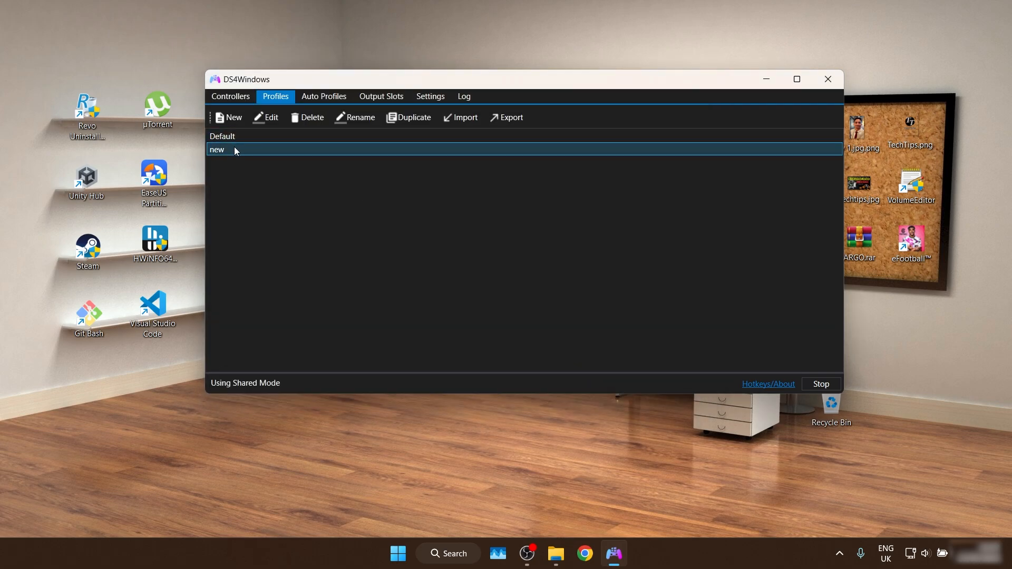
click(230, 96)
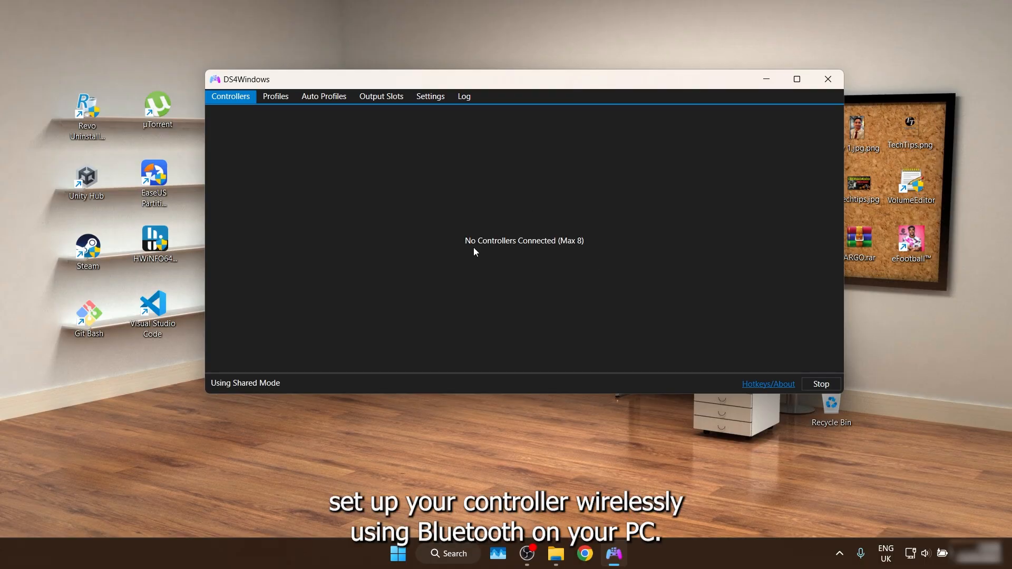
mouse_move(838, 554)
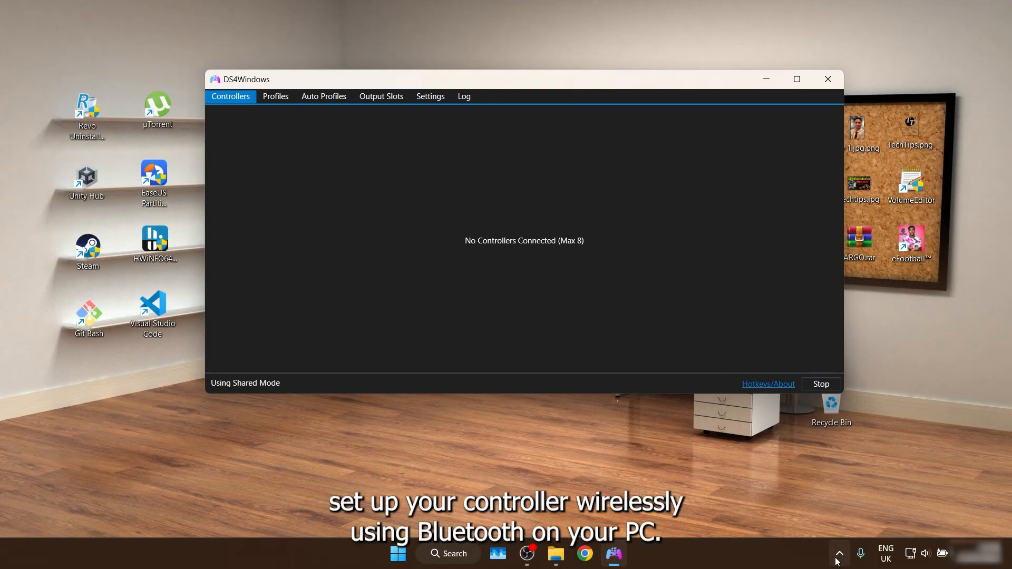
Pair the Wireless Controller over Bluetooth from the Windows Bluetooth device settings.
click(838, 553)
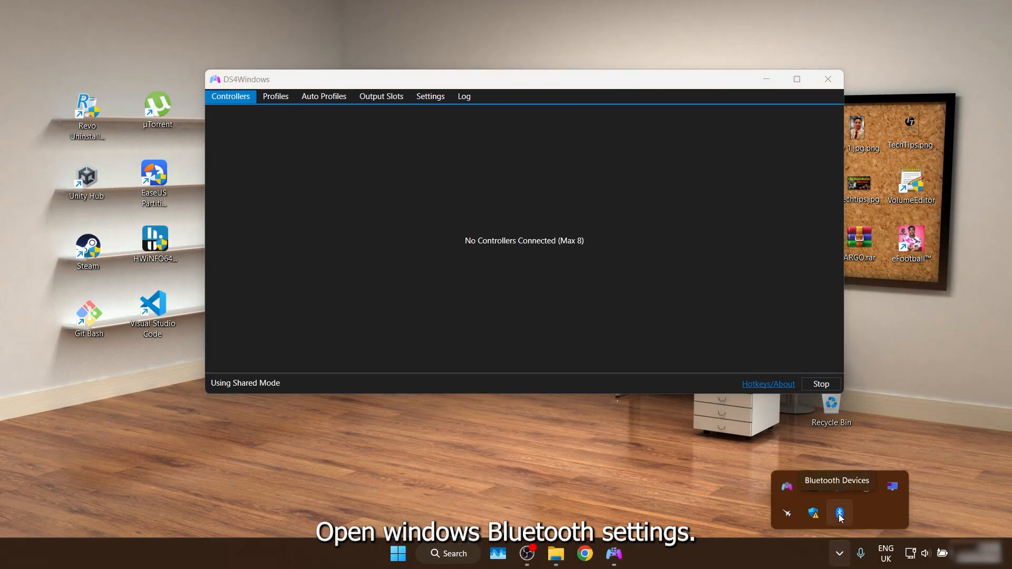
click(840, 514)
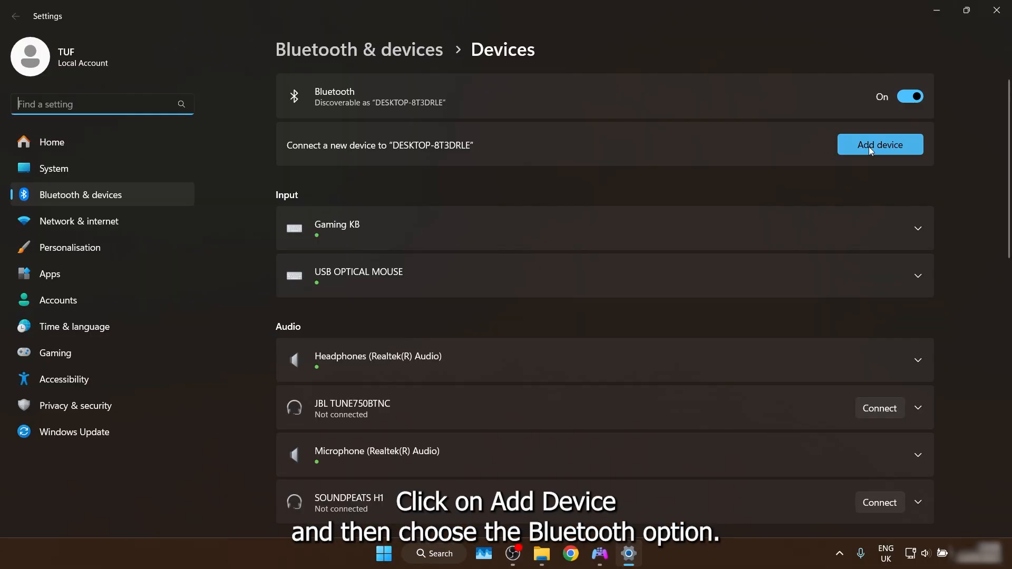
click(880, 145)
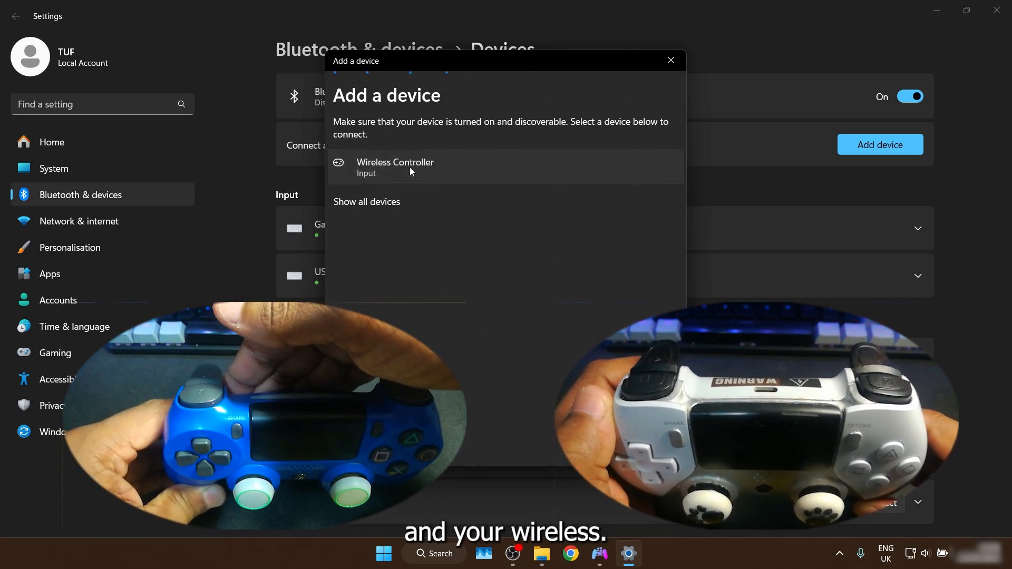
click(395, 166)
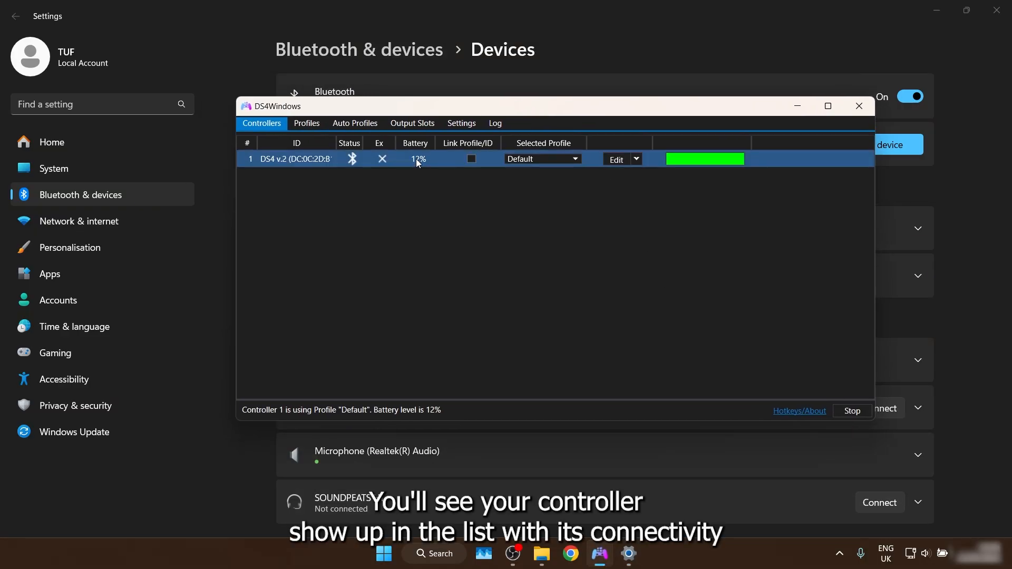
Link controller 1's profile to its ID and choose its Selected Profile.
click(470, 159)
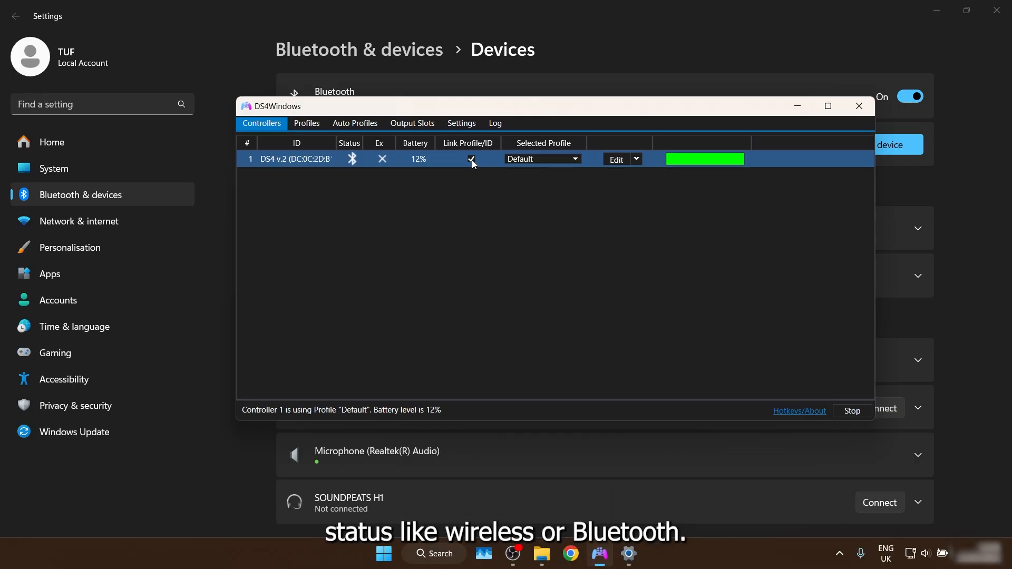
click(472, 159)
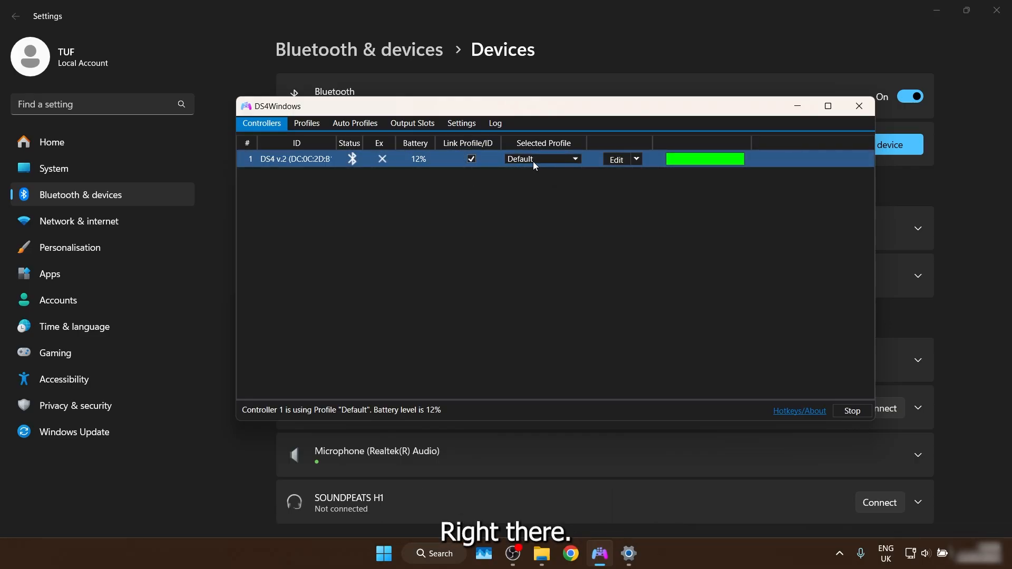
click(571, 159)
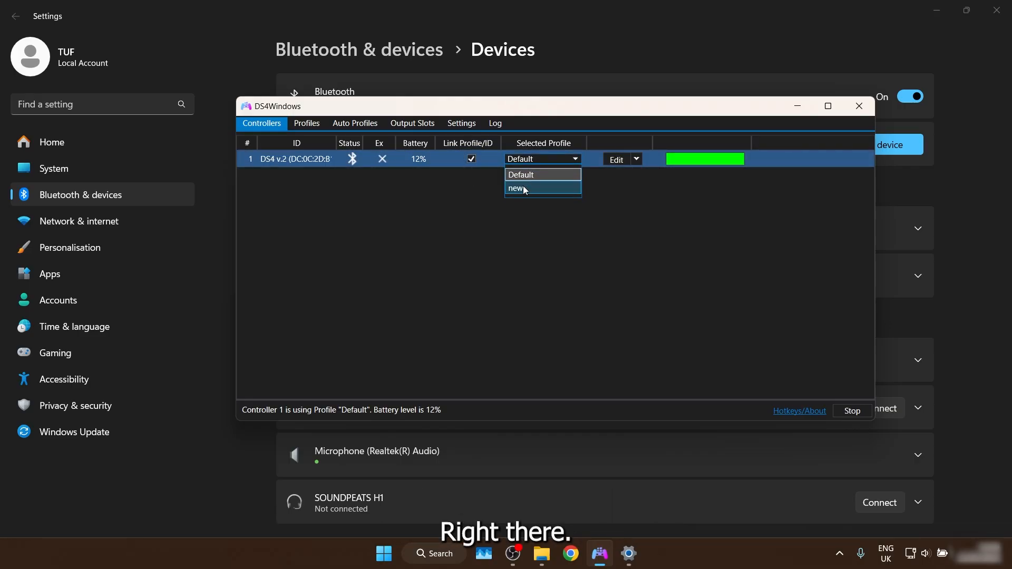
click(520, 174)
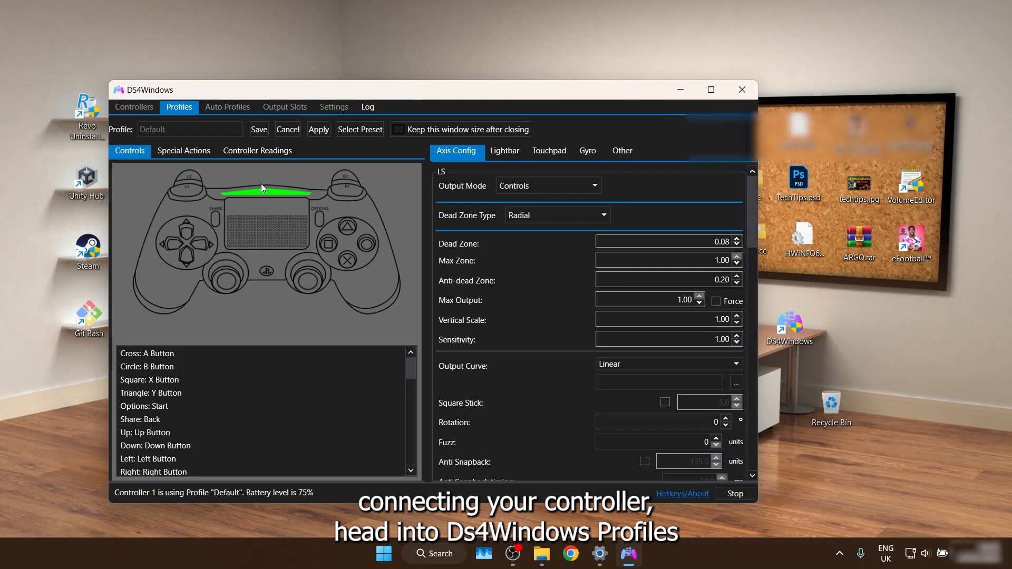
View the Default profile's Special Actions, then go back to the Controllers tab.
click(183, 151)
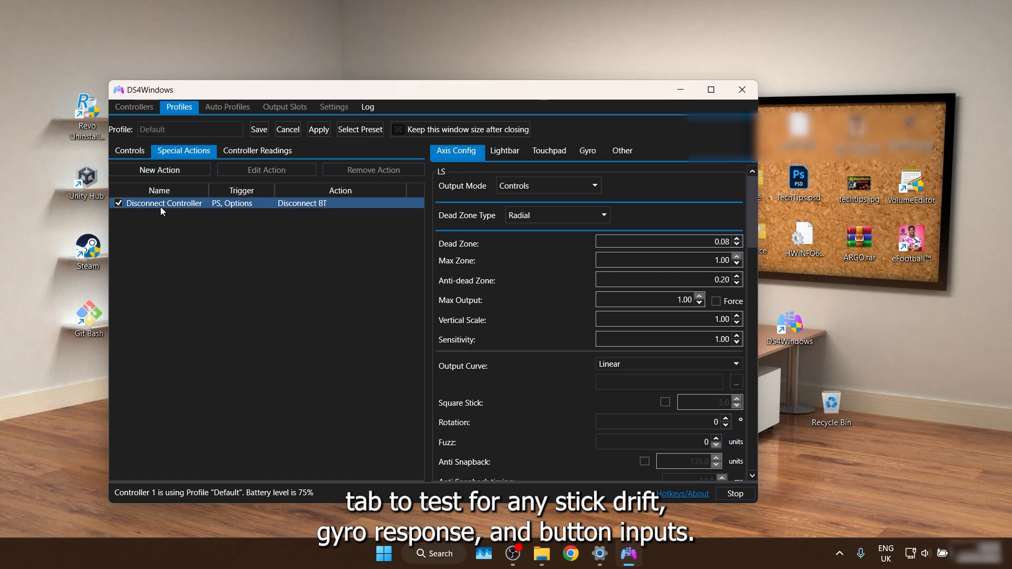
click(257, 151)
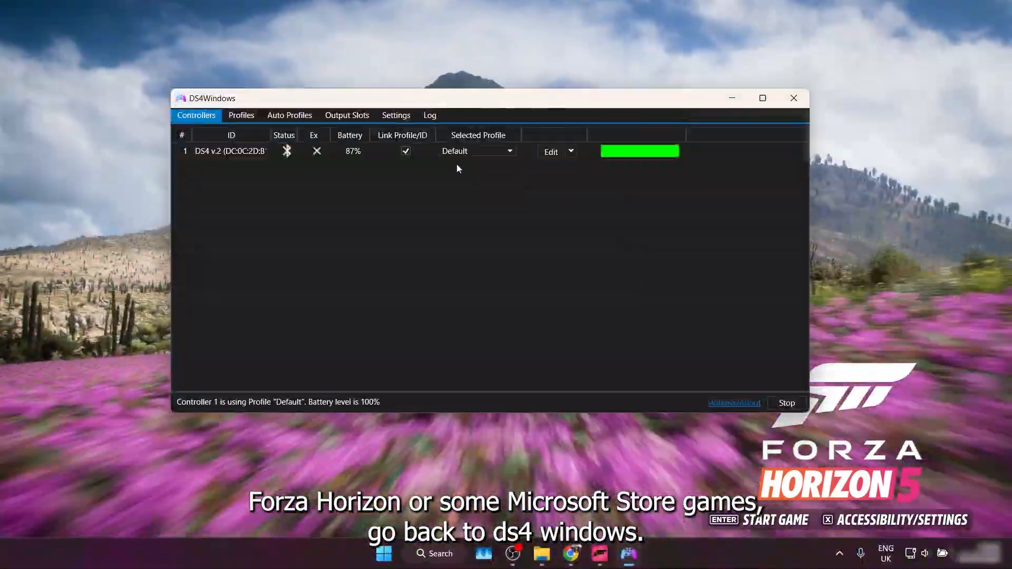
Set the Default profile's emulated controller to Xbox 360 and apply it.
click(240, 115)
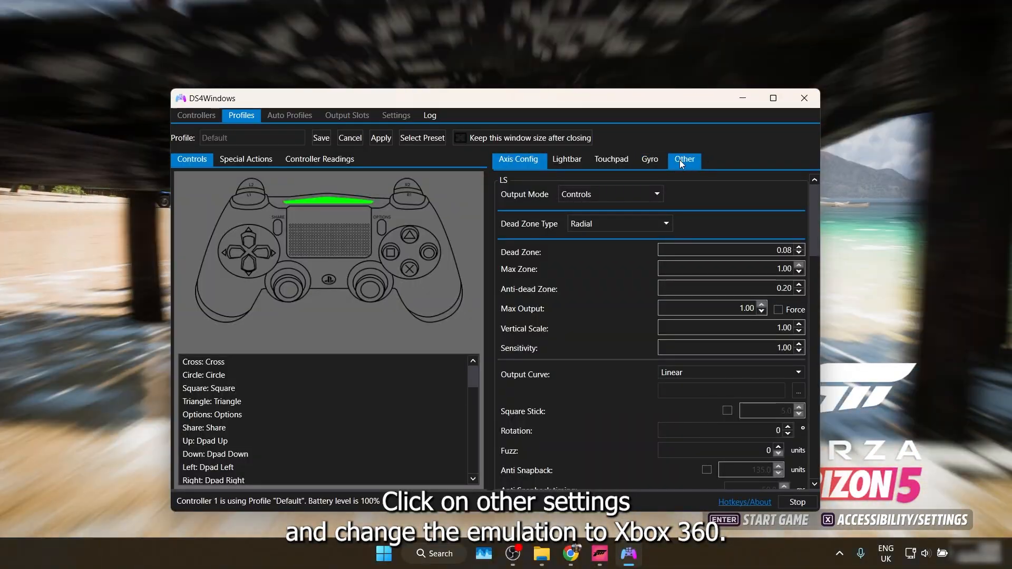
click(683, 160)
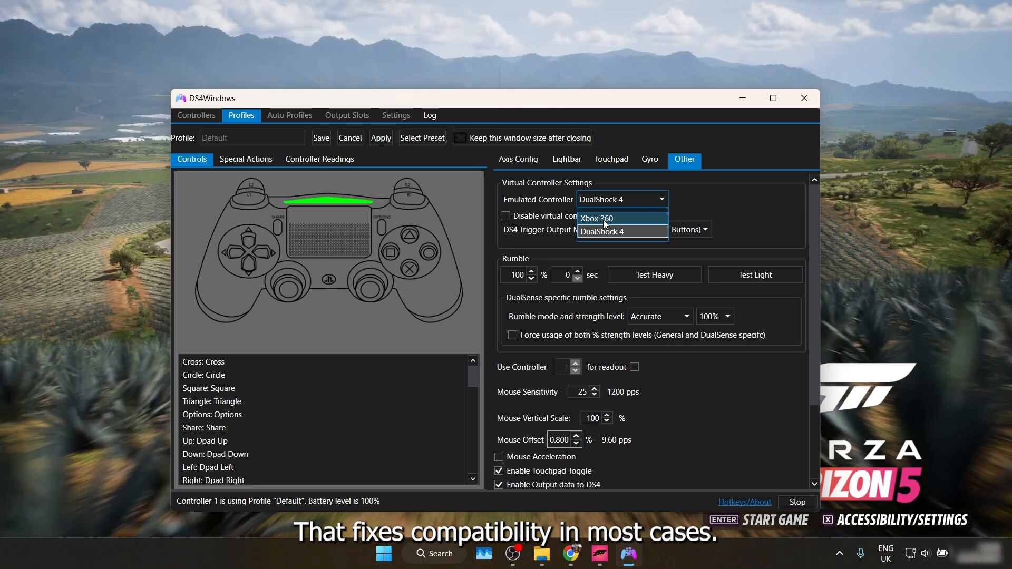
click(595, 219)
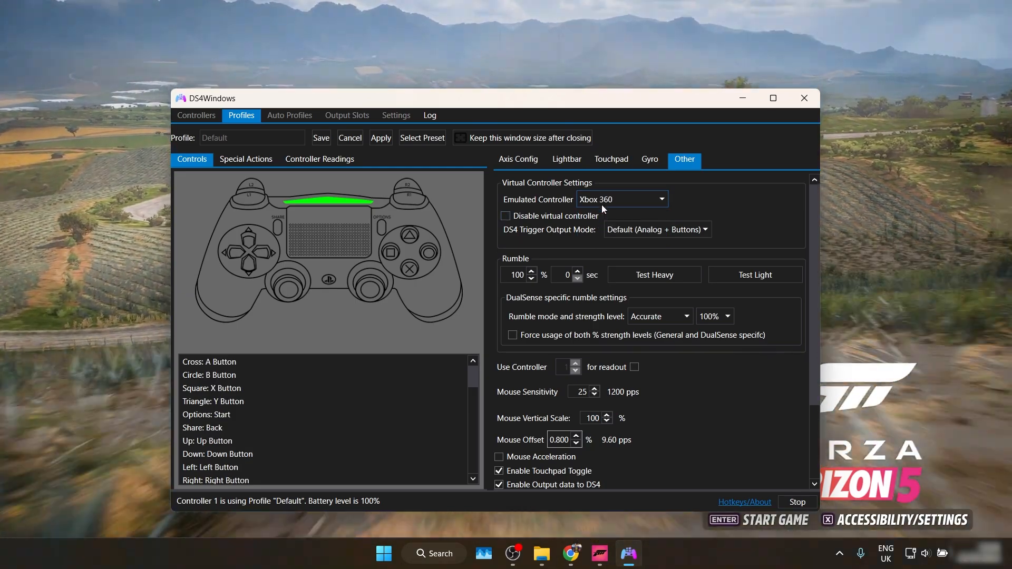
click(380, 137)
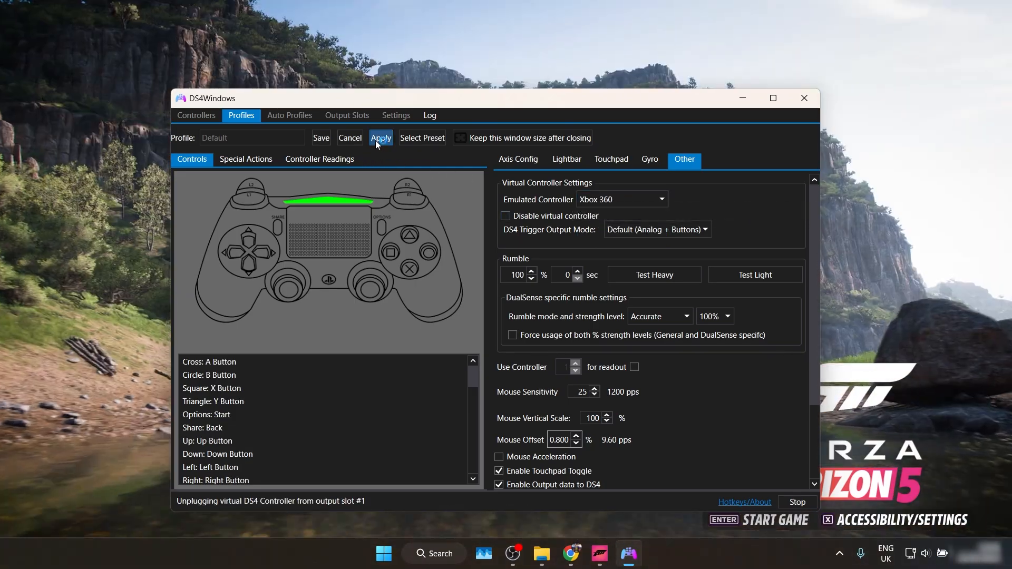